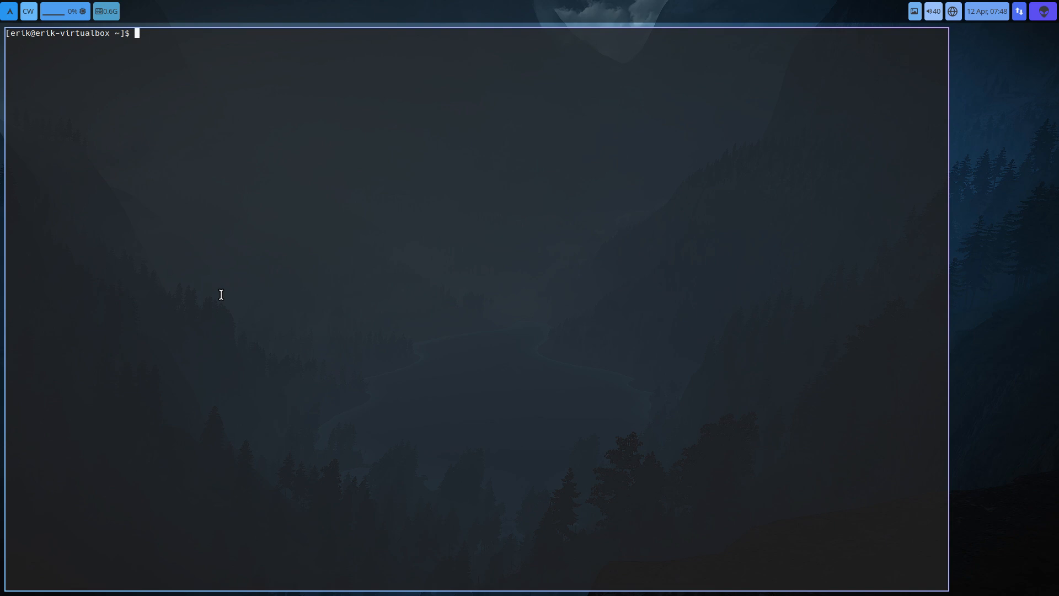
# - Run the update alias and enter the sudo password, syncing package databases up to the Proceed prompt
pyautogui.write('update')
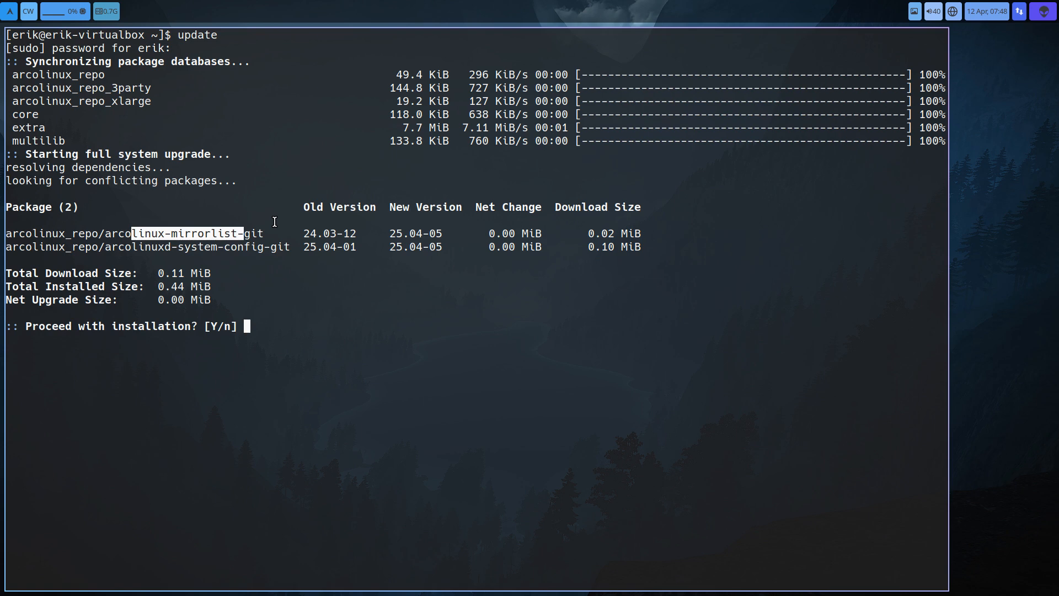
pyautogui.moveTo(173, 246)
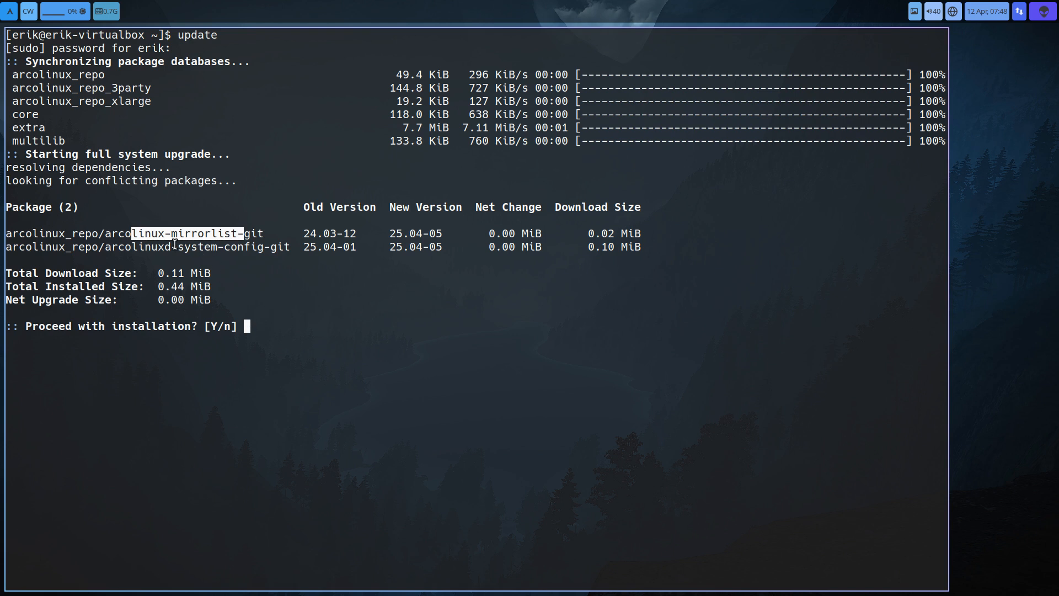
pyautogui.moveTo(351, 425)
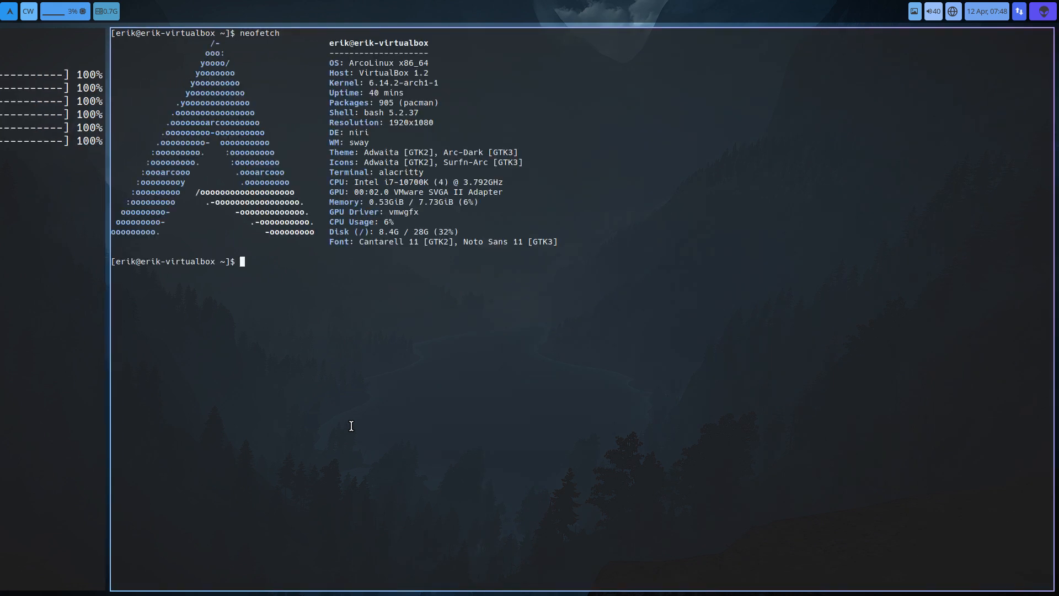
# - Run fastfetch for a system summary, then return to the terminal where update awaits confirmation
pyautogui.write('fastfetch')
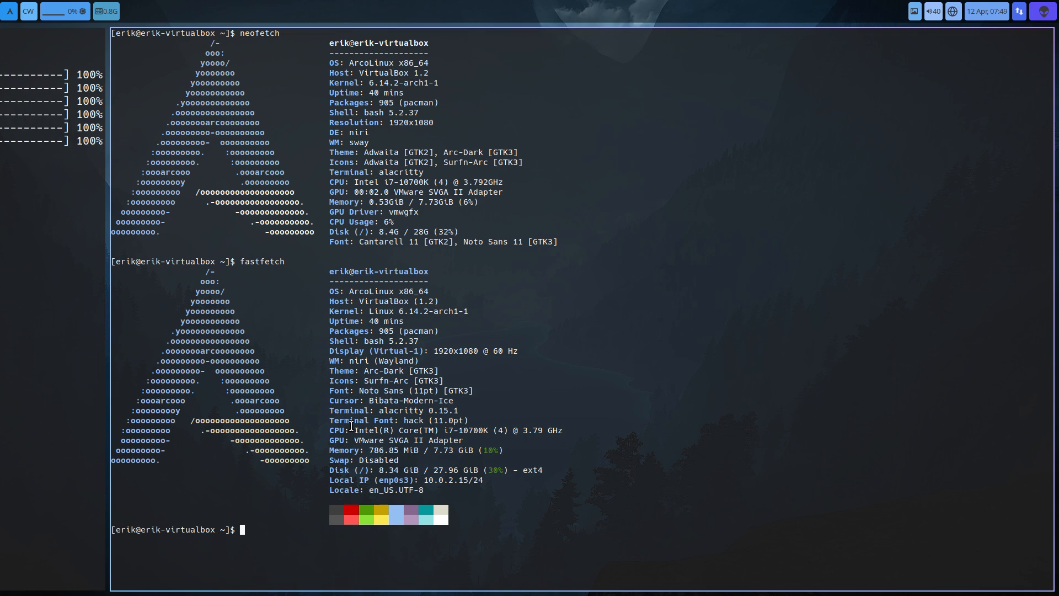
pyautogui.write('update')
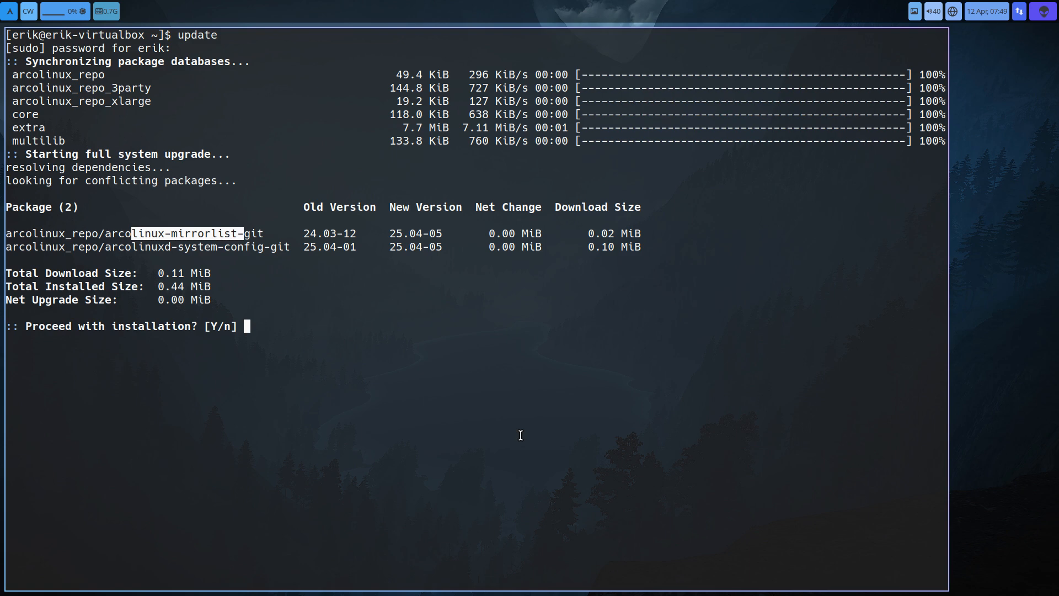
# - Accept the default Yes at the Proceed prompt, upgrading both ArcoLinux packages and replacing pacman.conf
pyautogui.write('y')
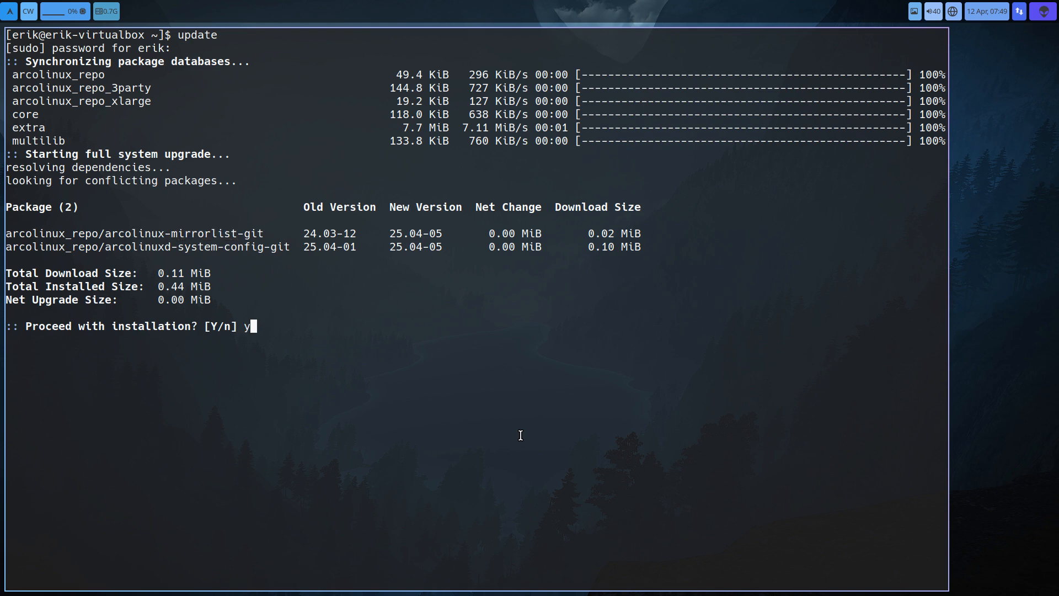
pyautogui.press('BackSpace')
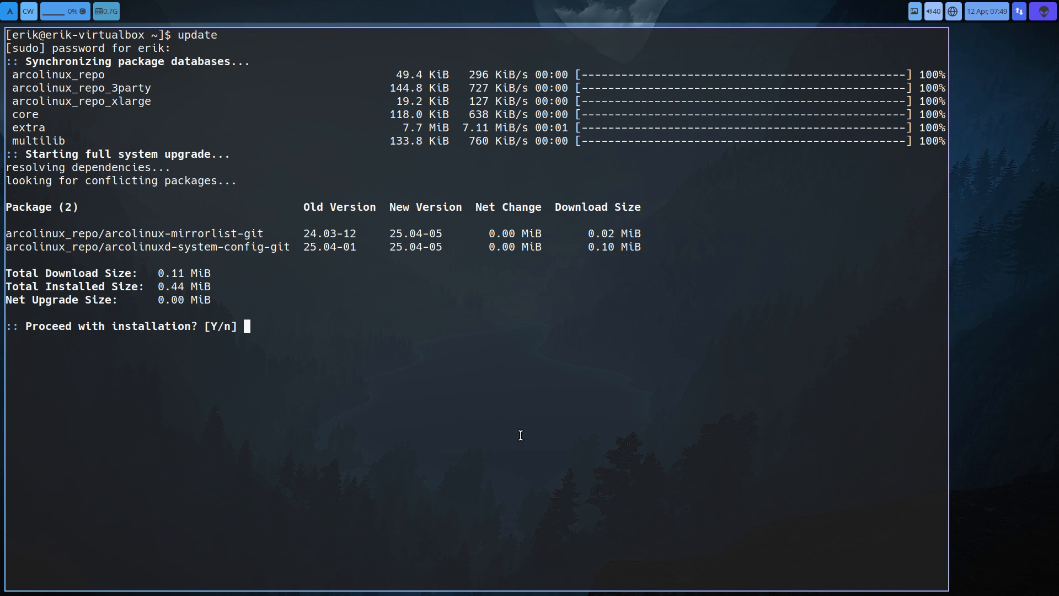
pyautogui.press('Return')
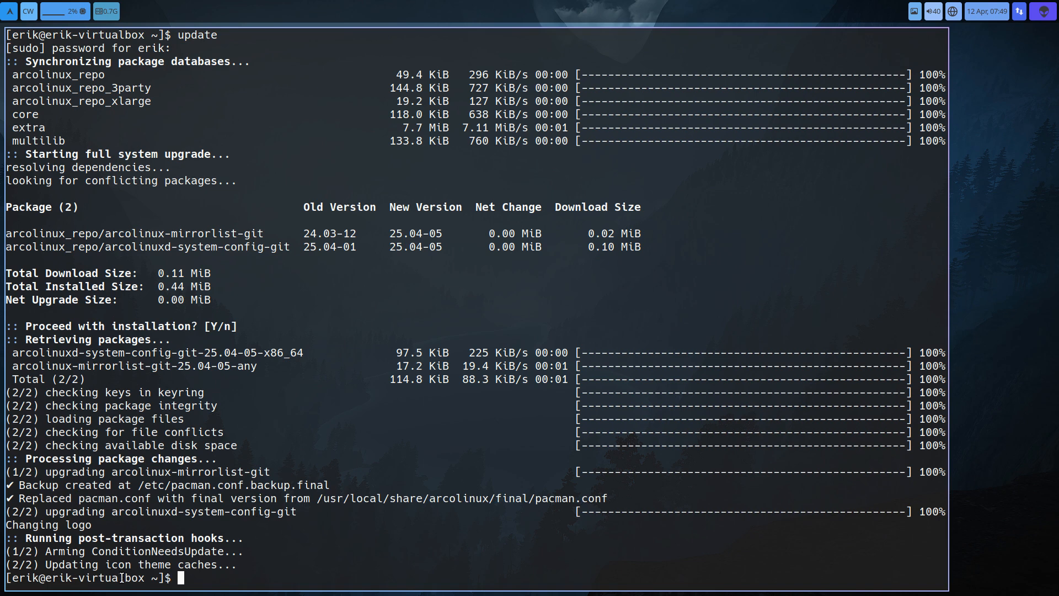
pyautogui.moveTo(258, 534)
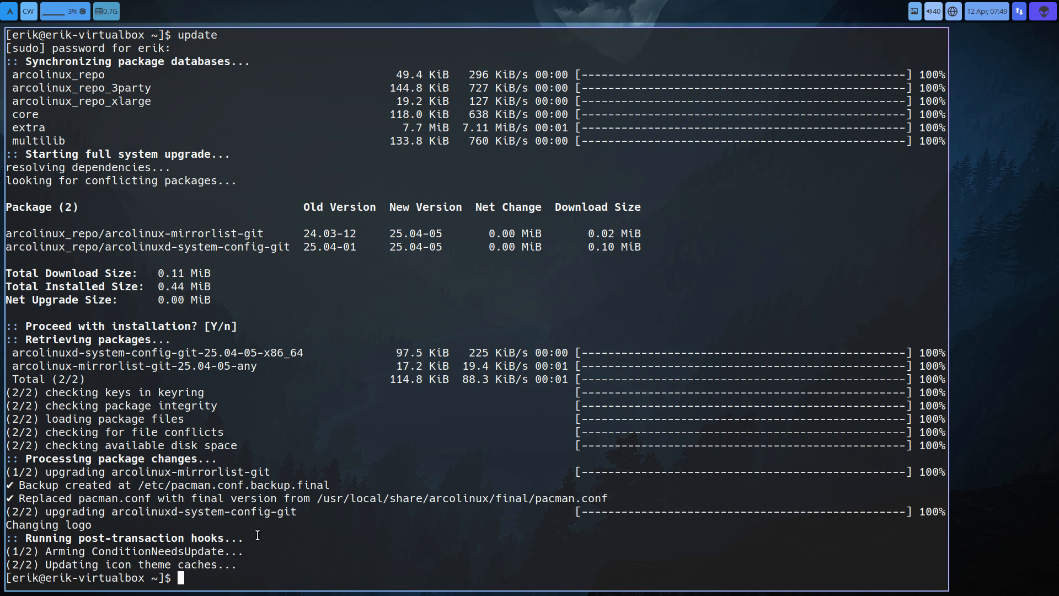
pyautogui.moveTo(159, 538)
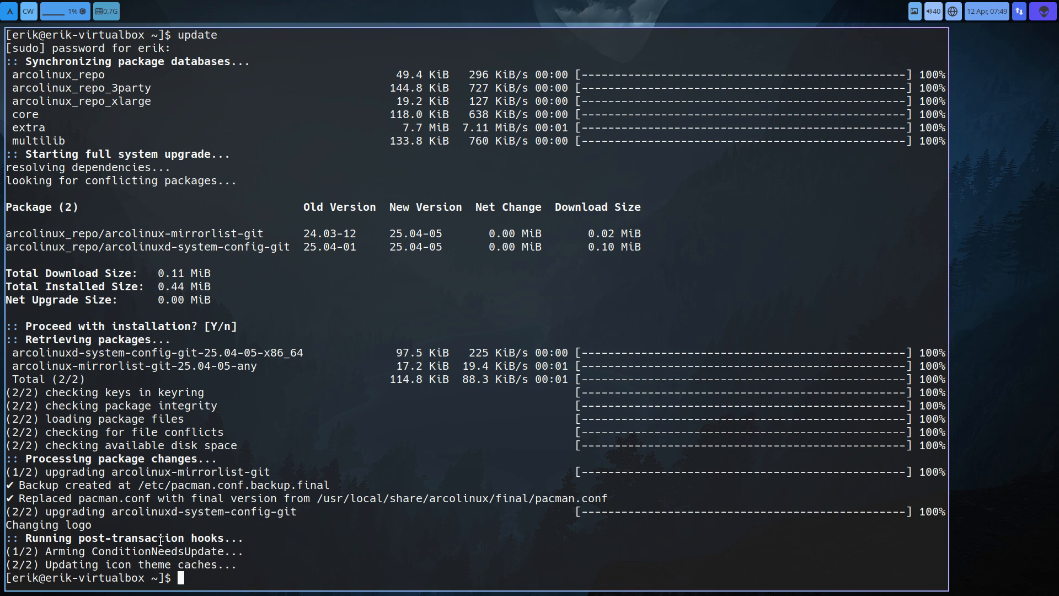
pyautogui.moveTo(272, 459)
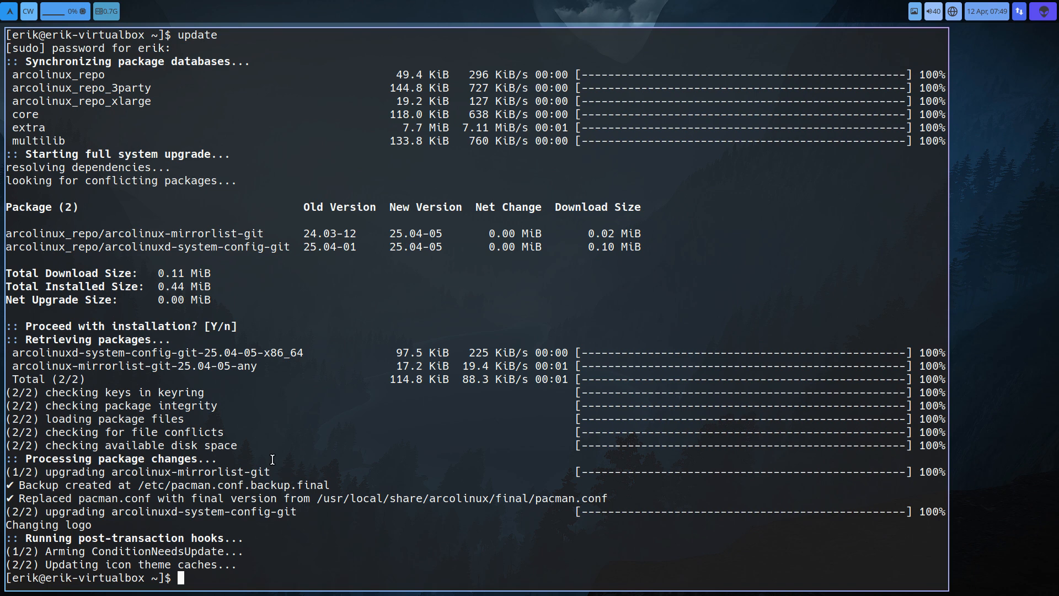
# - Rerun update, highlighting the newly synced chaotic-aur repo and the xdg-desktop-portal-impl dependency error
pyautogui.write('update')
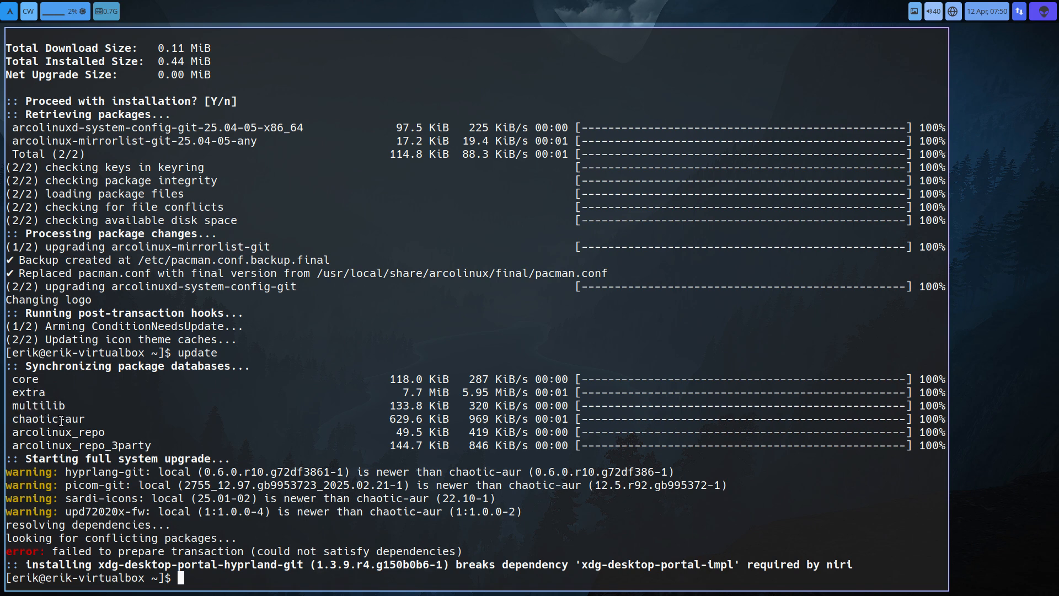
pyautogui.doubleClick(47, 418)
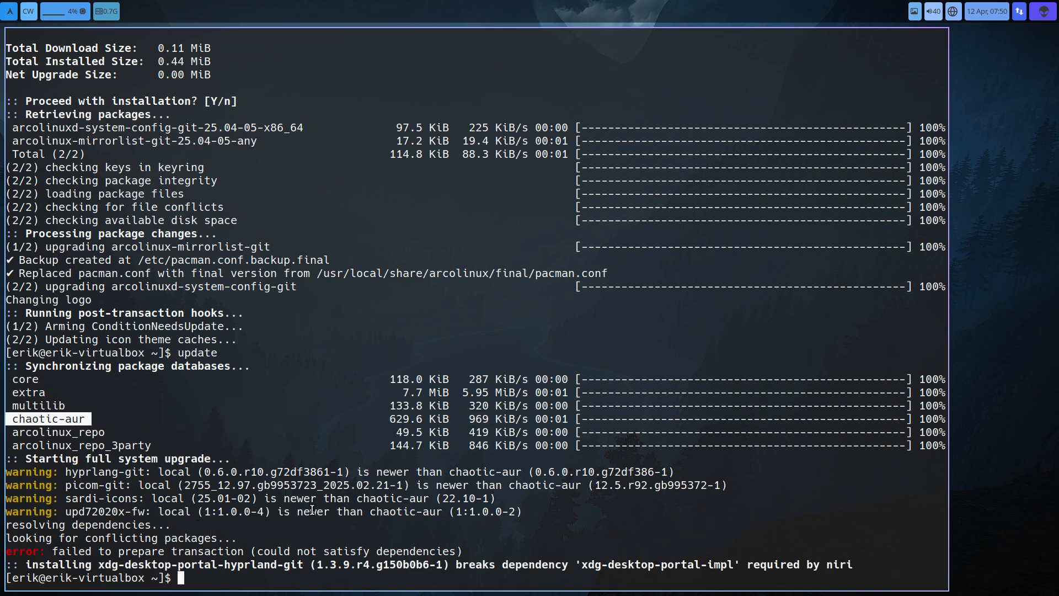
pyautogui.doubleClick(532, 485)
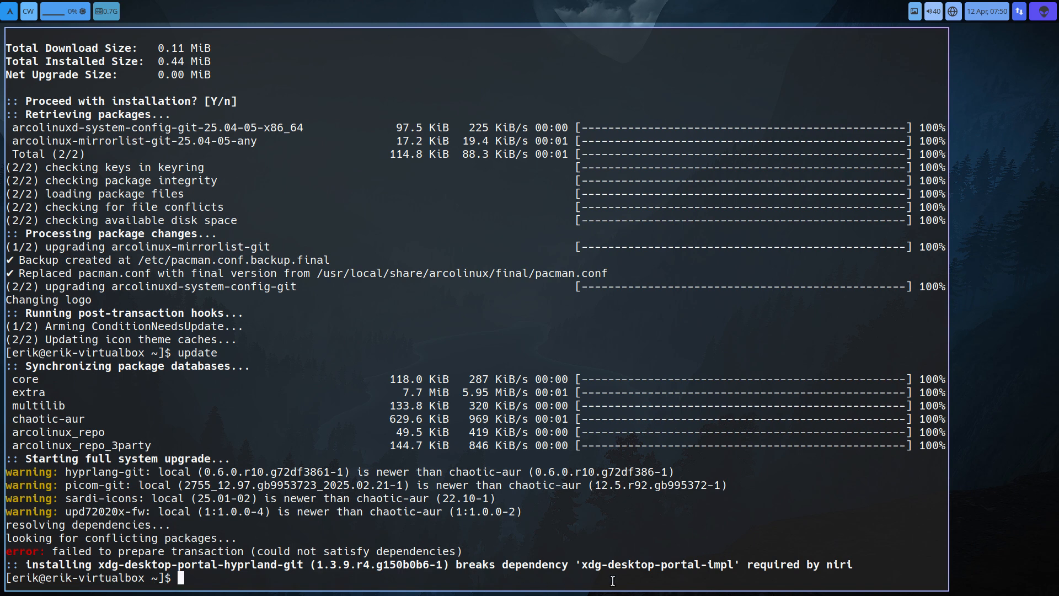
pyautogui.moveTo(748, 565)
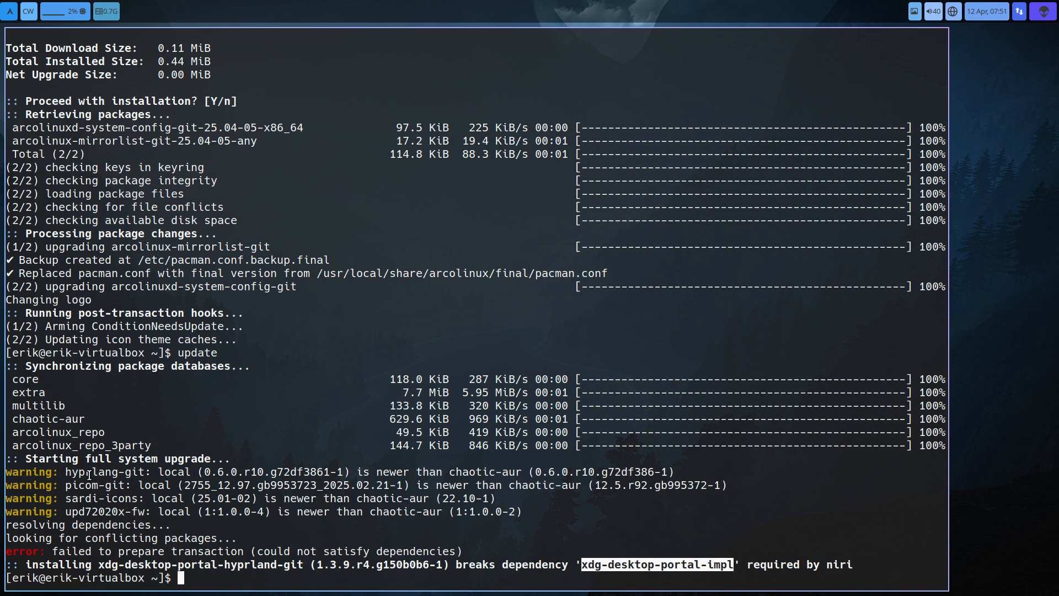
pyautogui.doubleClick(104, 471)
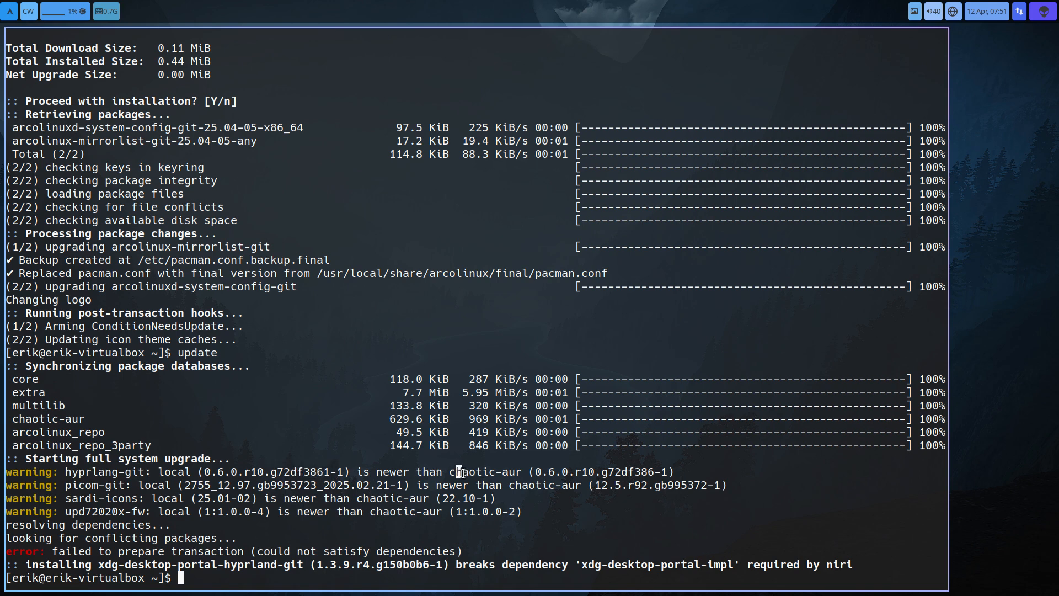
pyautogui.moveTo(454, 471); pyautogui.dragTo(673, 471)
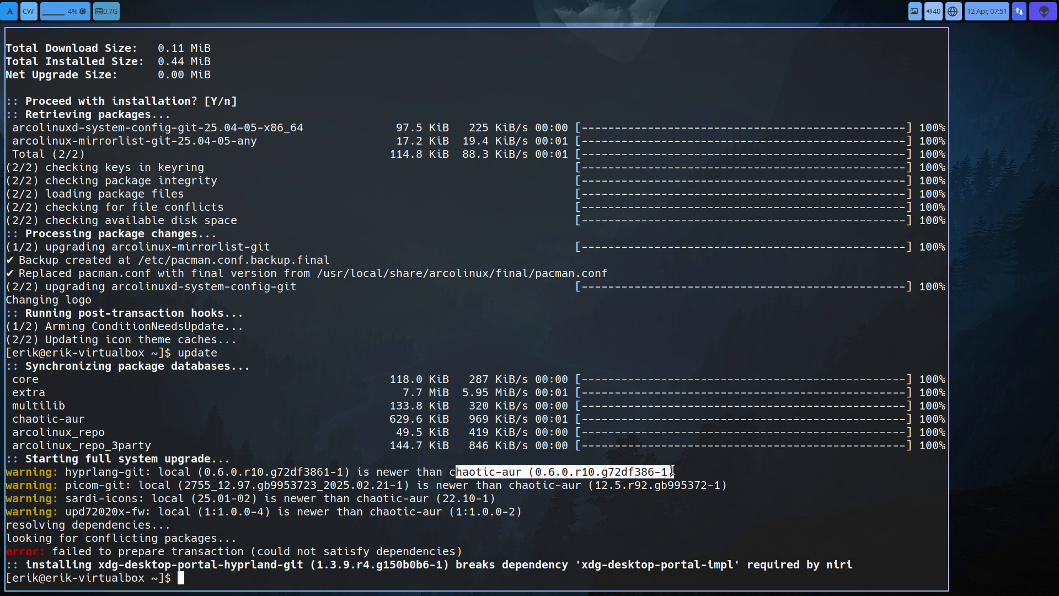
pyautogui.moveTo(182, 551)
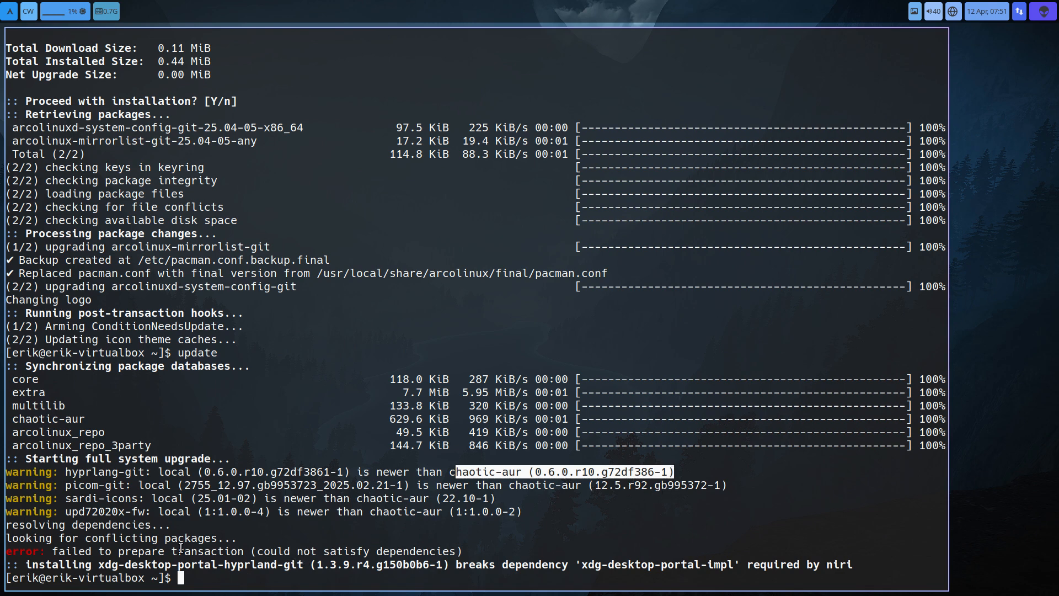
# - Run yay hyprlang-git, choose option 2 (chaotic-aur), confirm the downgrade to 0.6.0.r10.g72df386-1, then rerun update
pyautogui.write('y')
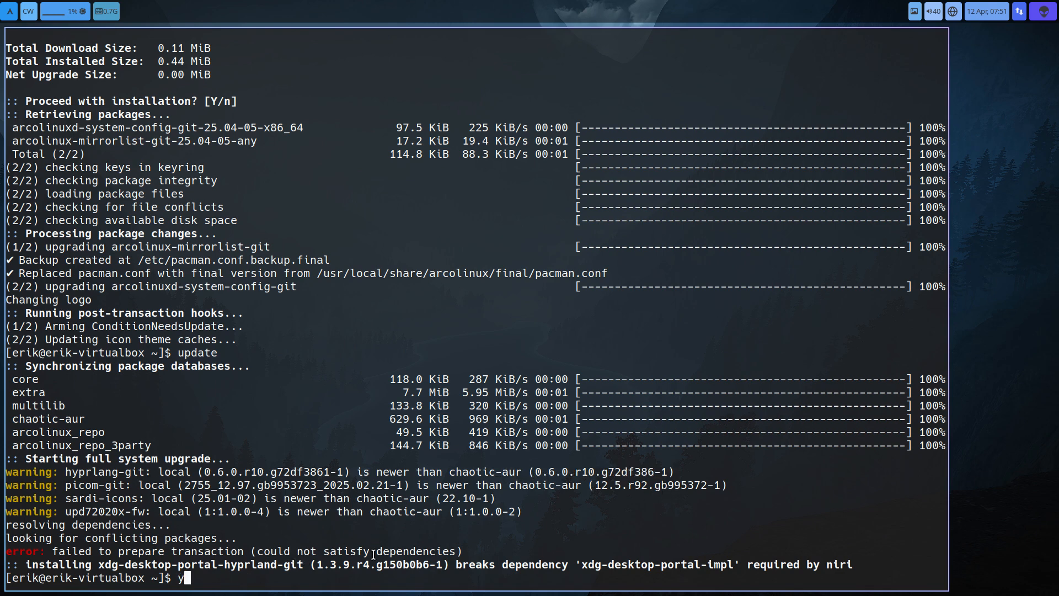
pyautogui.write('ay hyprlang)git')
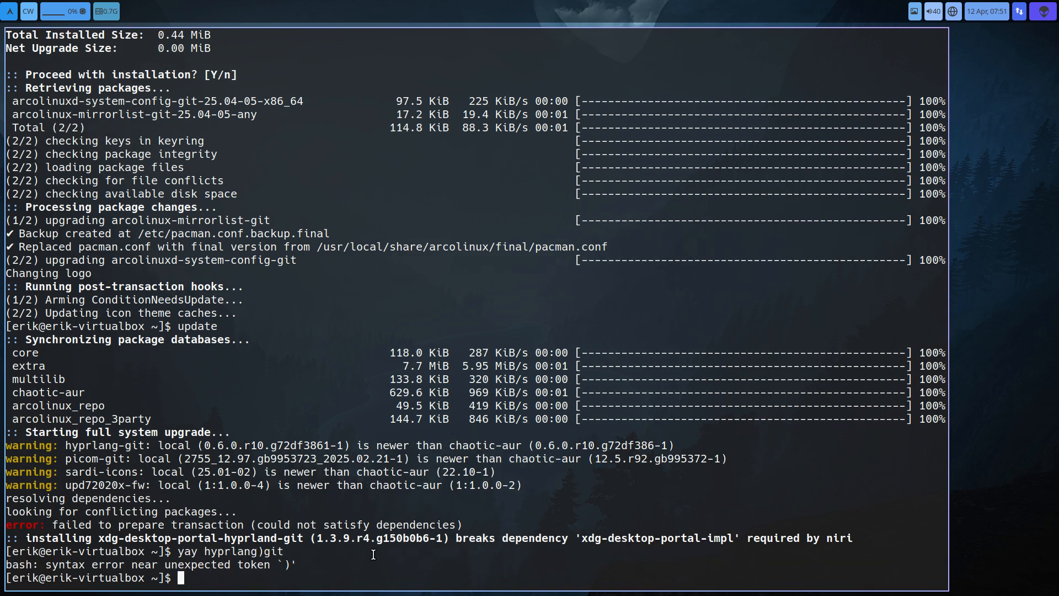
pyautogui.write('yay hyprlang-git')
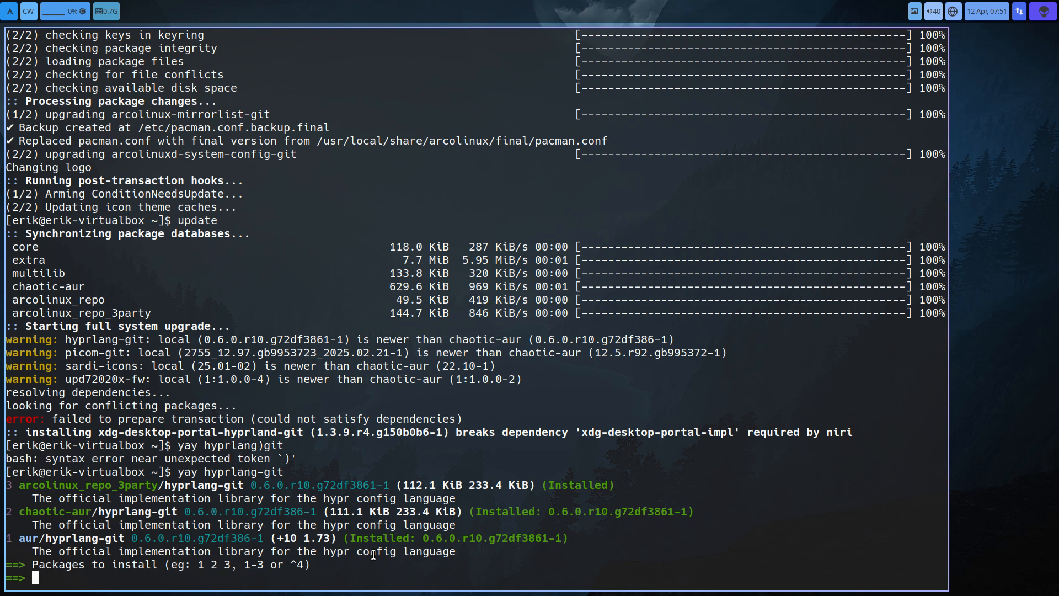
pyautogui.write('2')
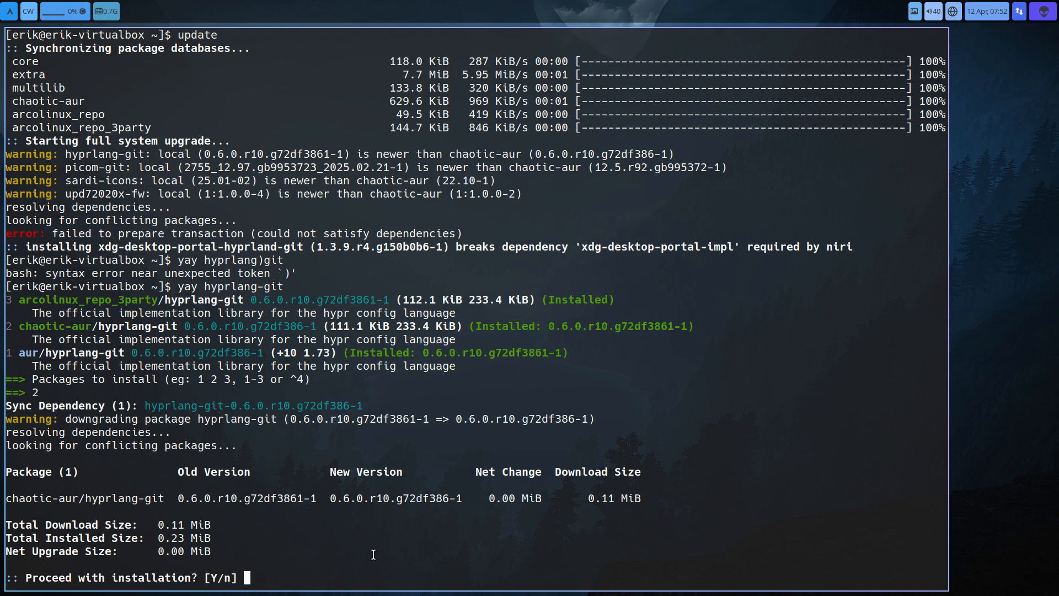
pyautogui.write('y')
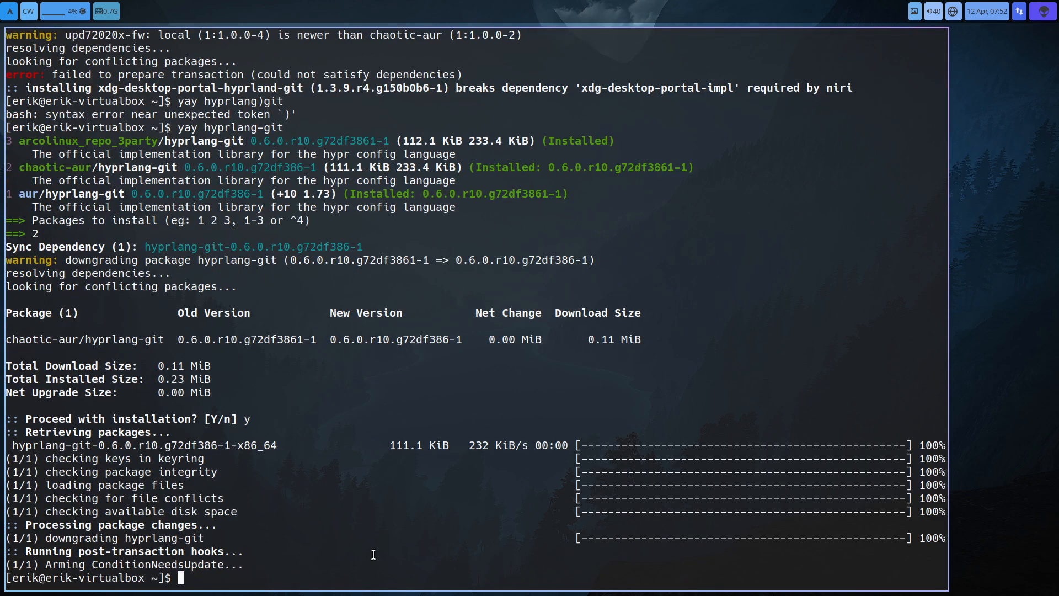
pyautogui.write('update')
pyautogui.write('yay p')
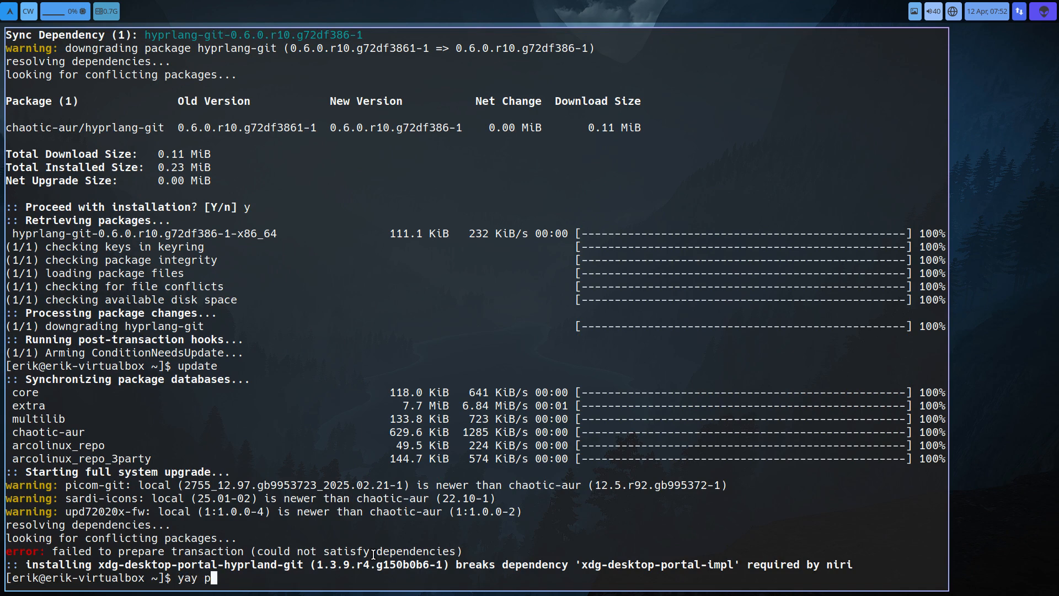
# - Run yay picom-git, choose the chaotic-aur option, confirm the downgrade, then rerun update
pyautogui.write('icom-git')
pyautogui.write('2')
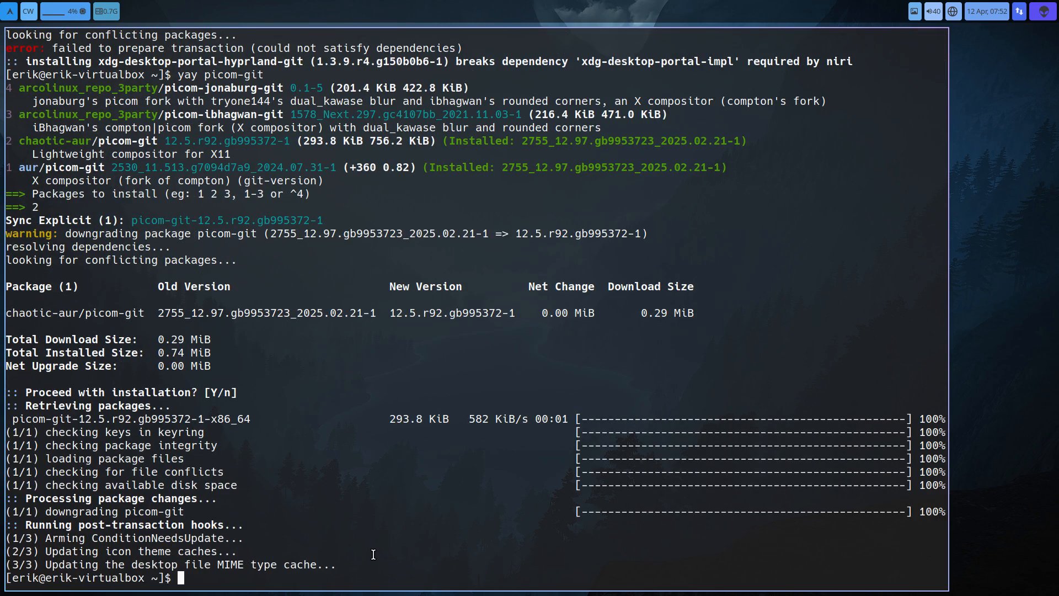
pyautogui.write('update')
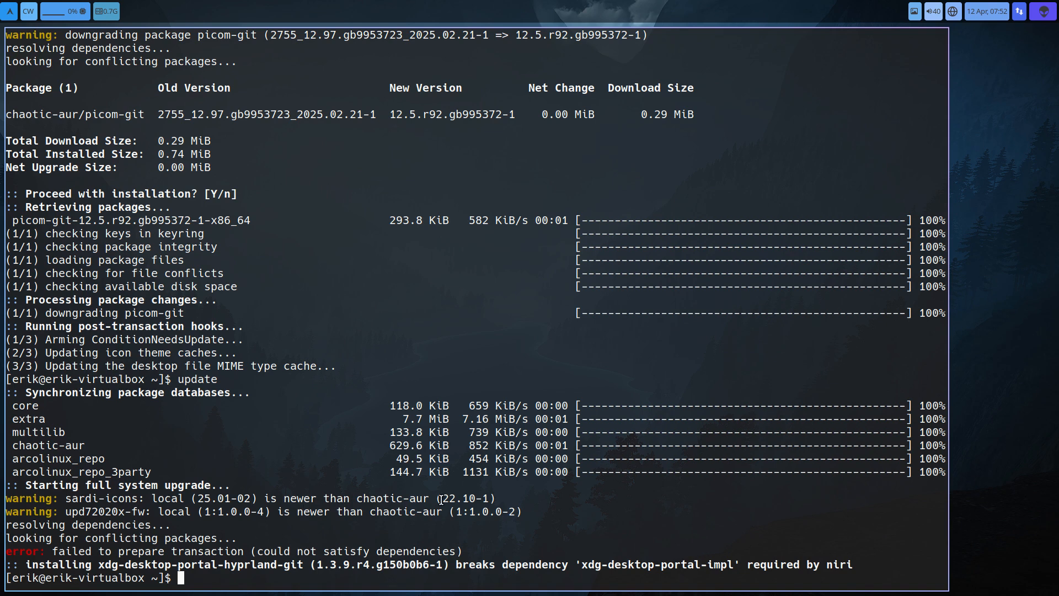
# - Install sardi-icons 22.10-1 from chaotic-aur with sudo pacman -S, confirm, then rerun update
pyautogui.doubleClick(452, 498)
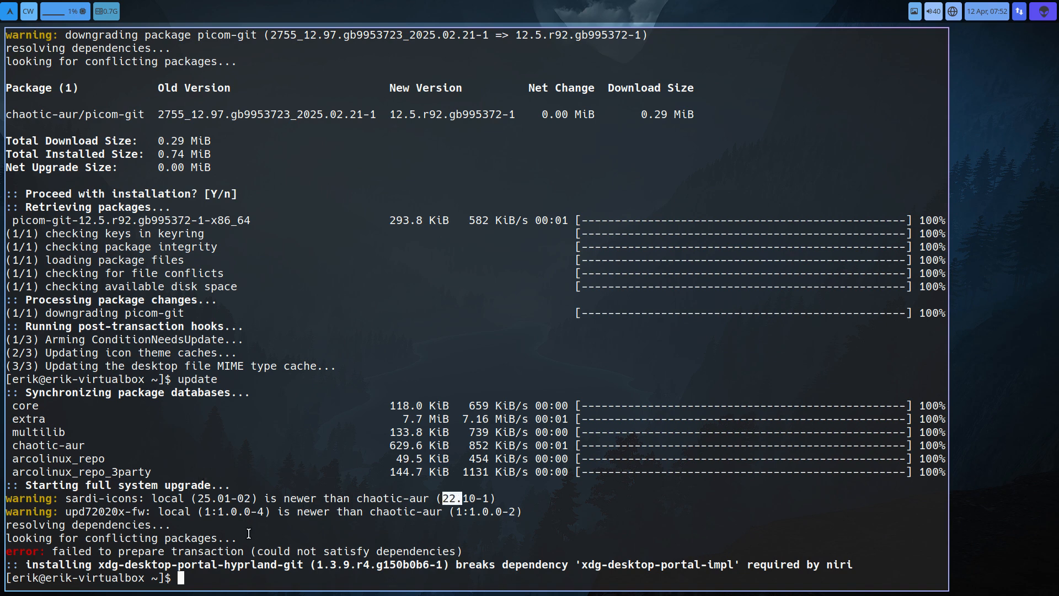
pyautogui.write('sudo pacman -R s')
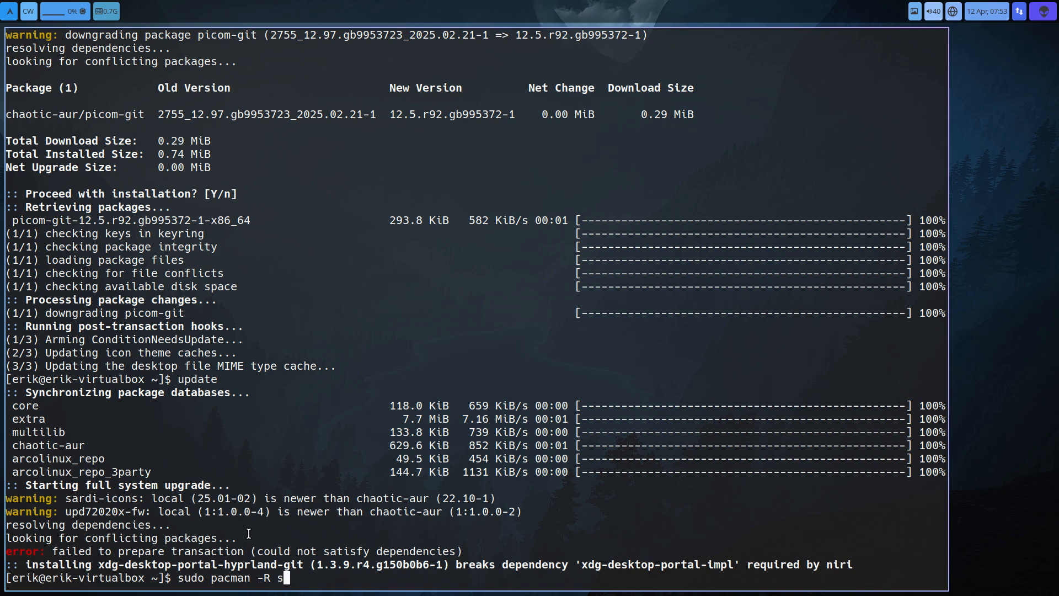
pyautogui.write('ardi-icons')
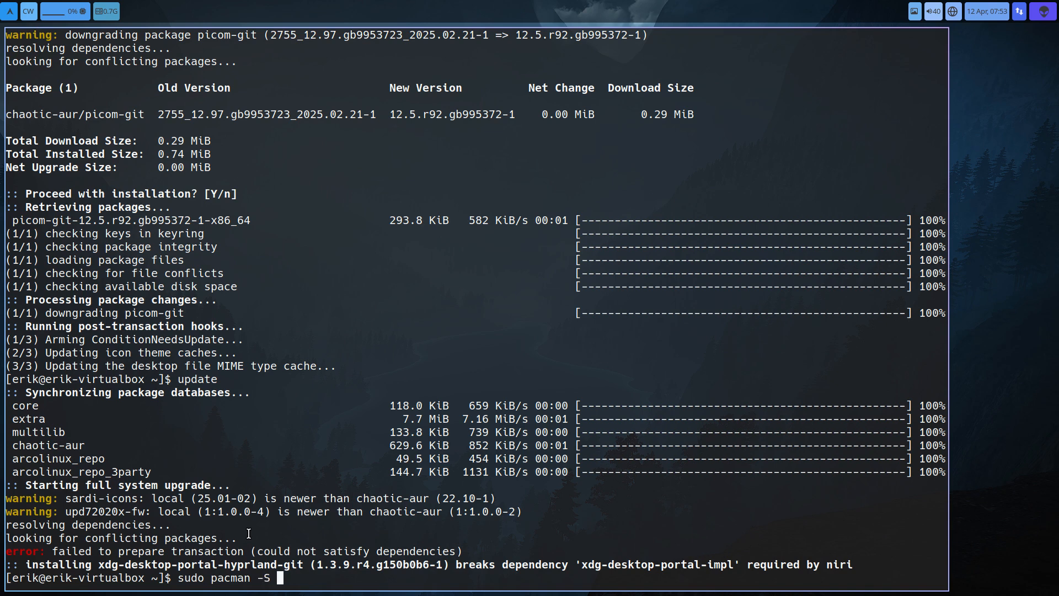
pyautogui.write('sardi-icons')
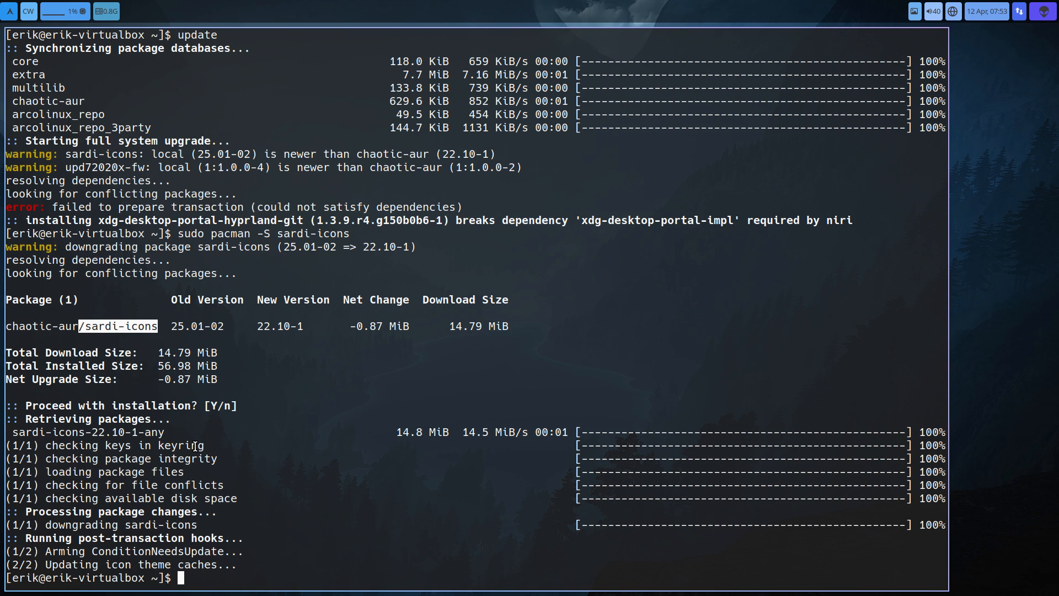
pyautogui.write('update')
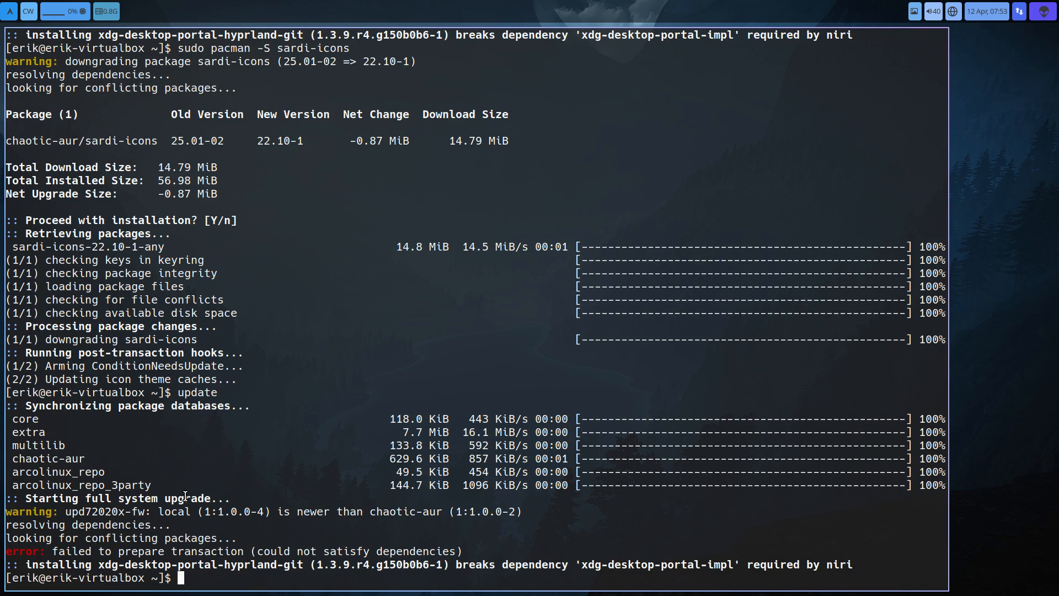
# - Downgrade upd72020x-fw to chaotic-aur 1:1.0.0-2, watch both initramfs images rebuild, then rerun update
pyautogui.write('sudo pa')
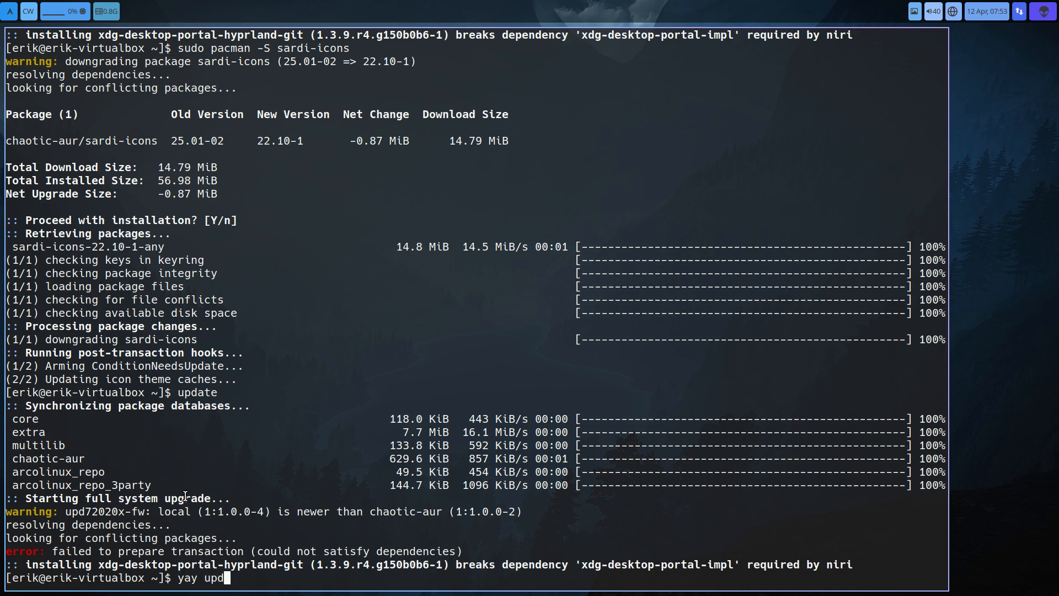
pyautogui.write('72')
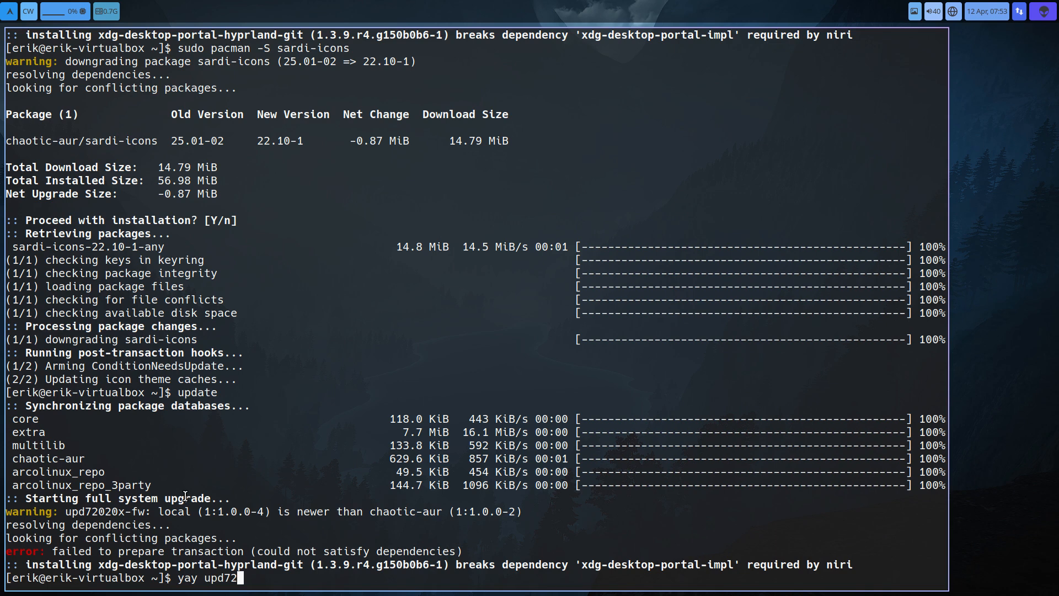
pyautogui.write('020')
pyautogui.write('1')
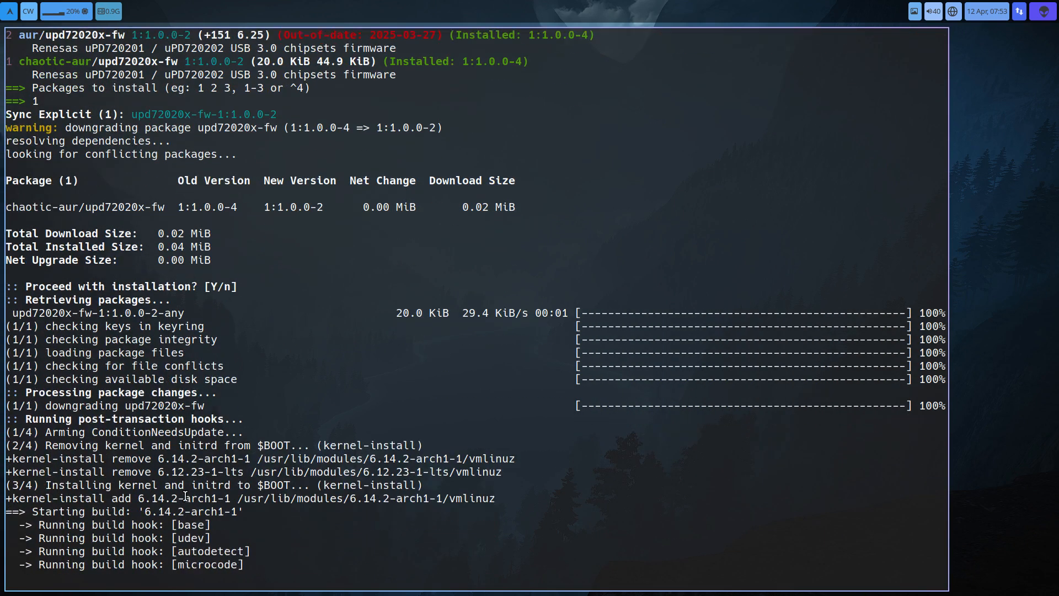
pyautogui.scroll(-3)
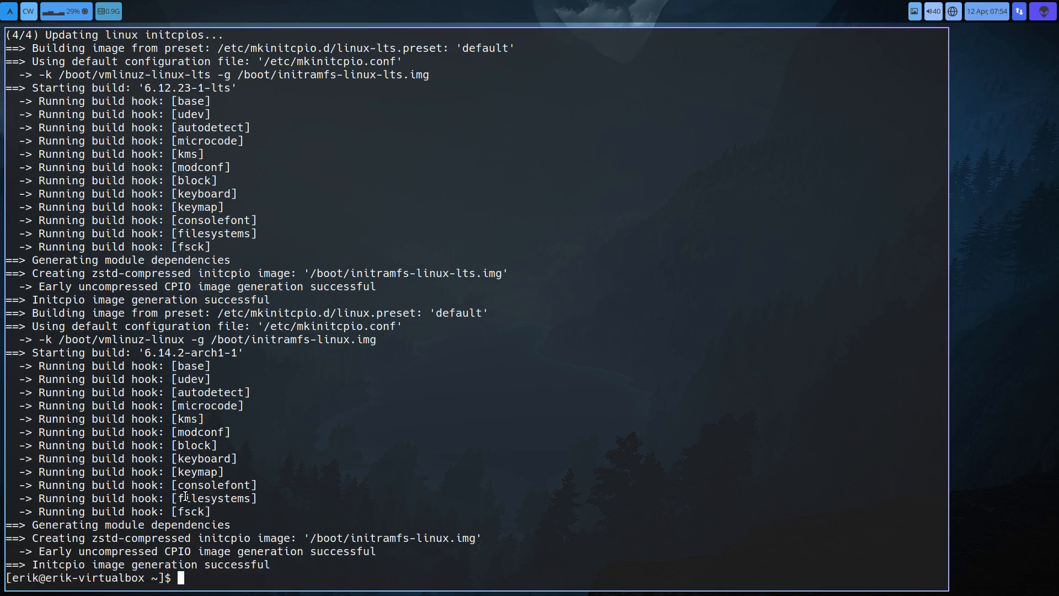
pyautogui.write('update')
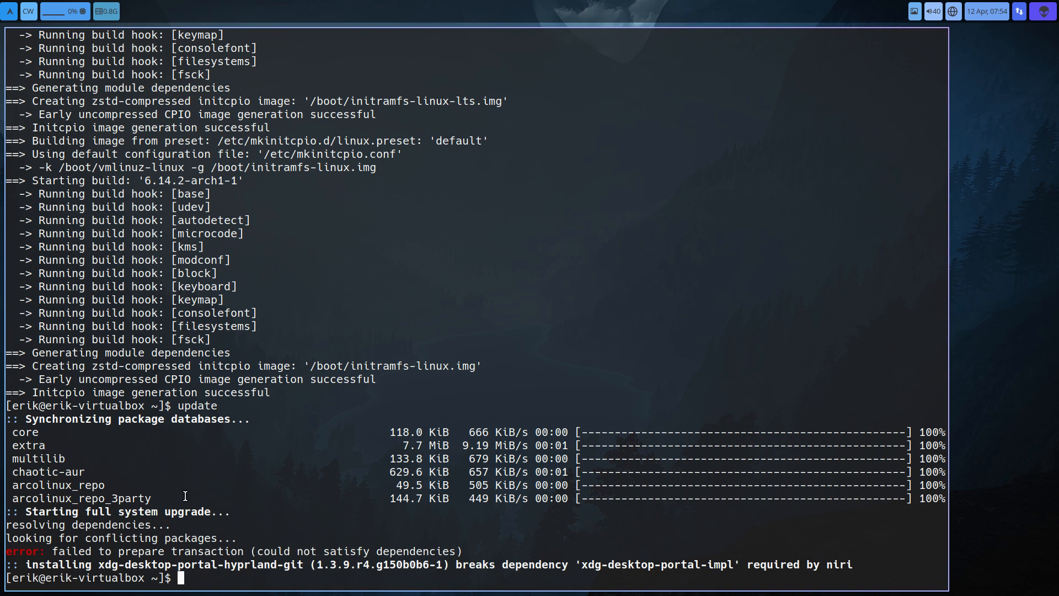
# - Attempt sudo pacman -R on xdg-desktop-portal, then tab-complete the matching xdg-desktop-portal package names
pyautogui.write('sudo pacman')
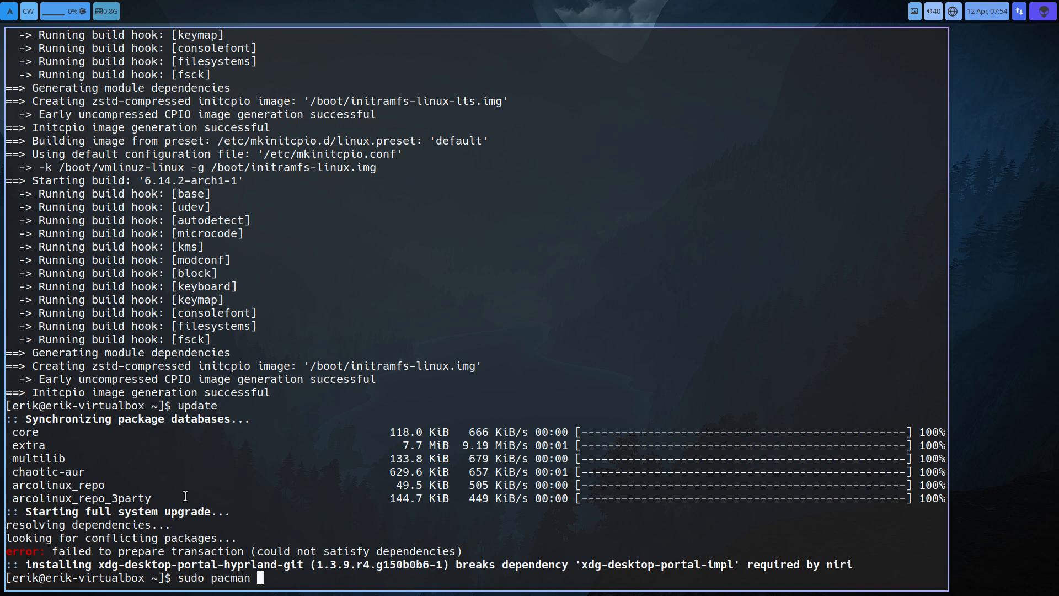
pyautogui.write('-R xdg-')
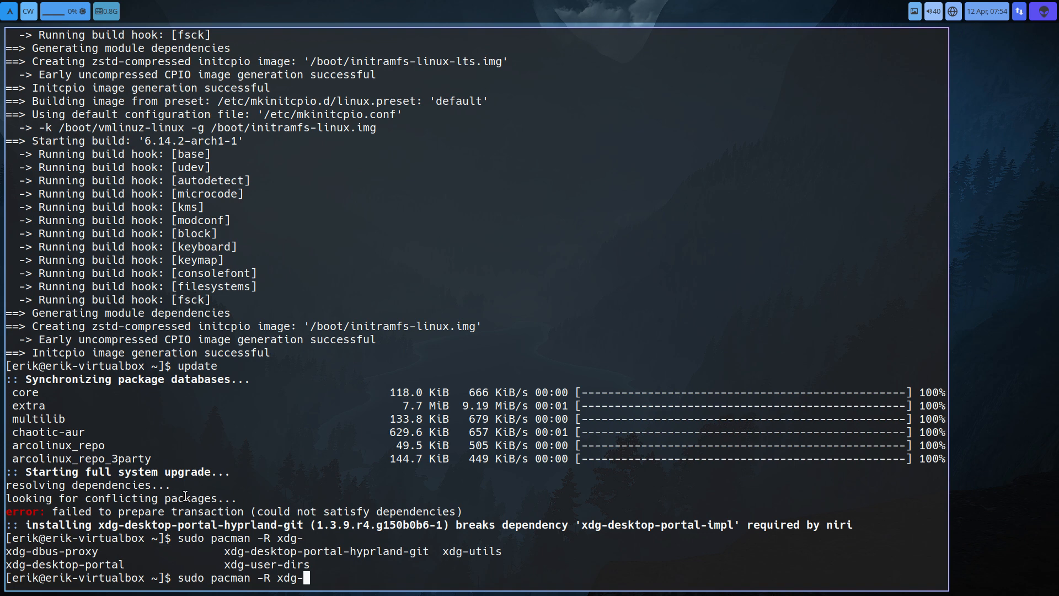
pyautogui.write('desktop-portal-hyprland-git')
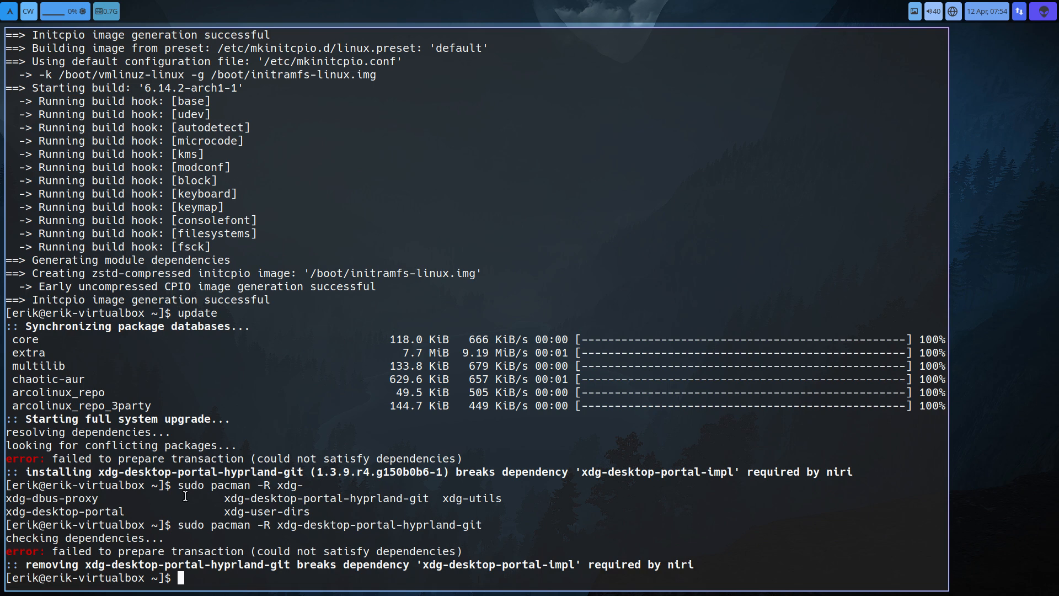
pyautogui.write('sudo pacman')
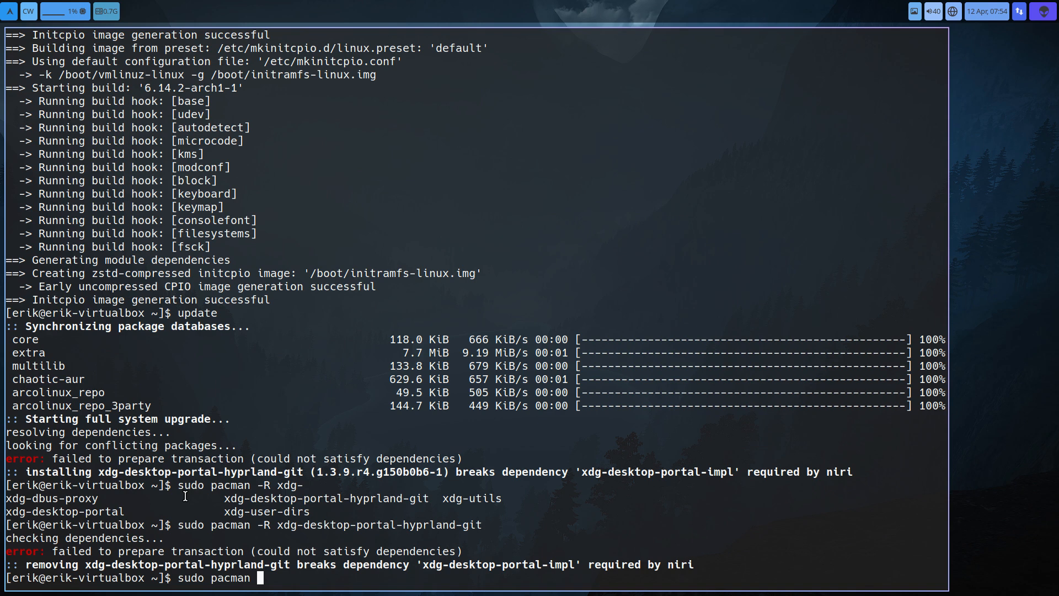
pyautogui.write('-S')
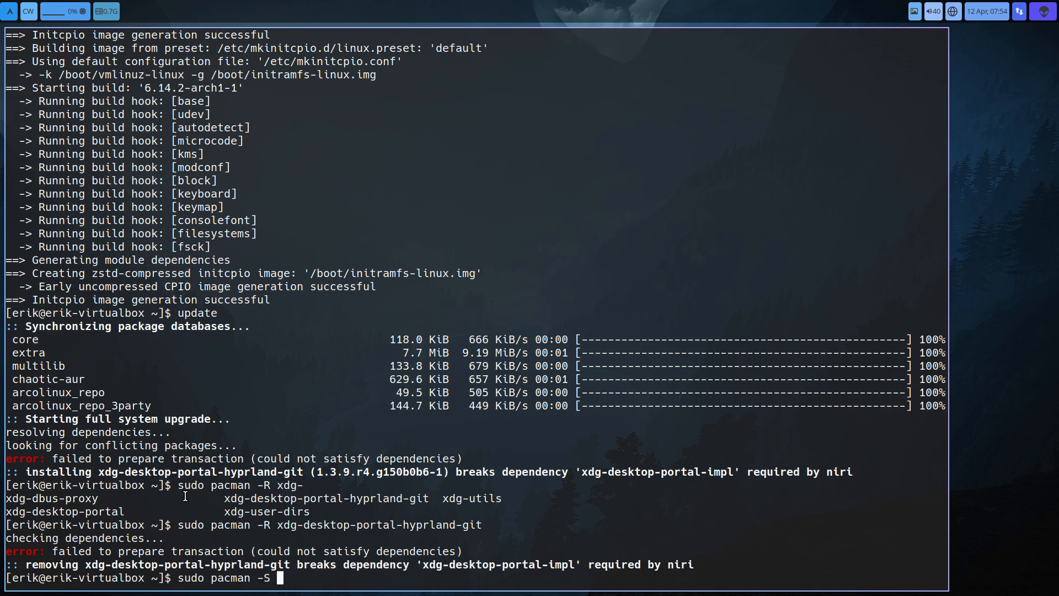
pyautogui.write('xdg-desktop-portal-i')
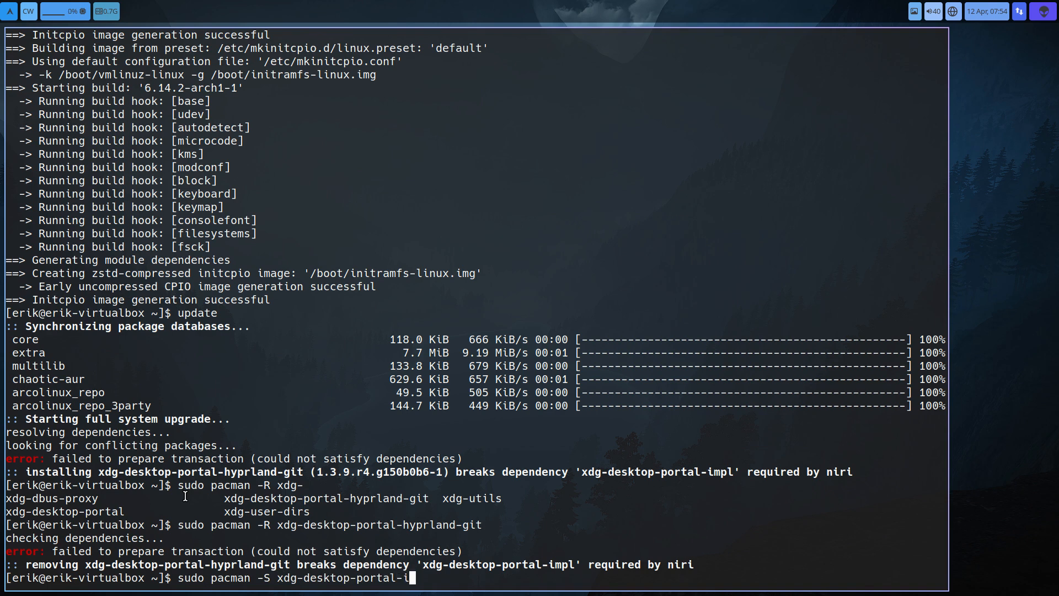
pyautogui.press('BackSpace')
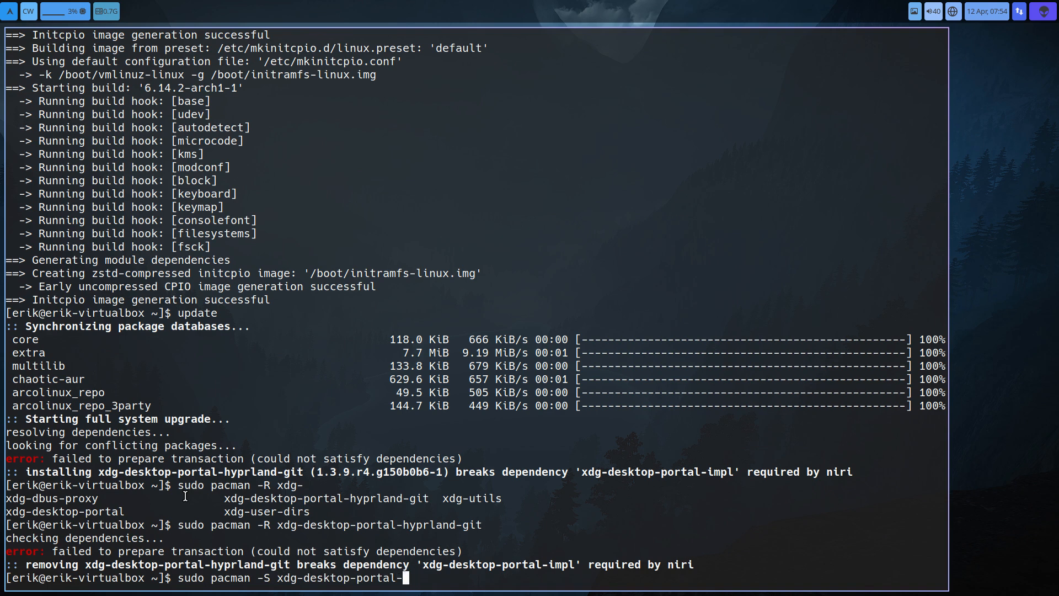
pyautogui.press('Tab')
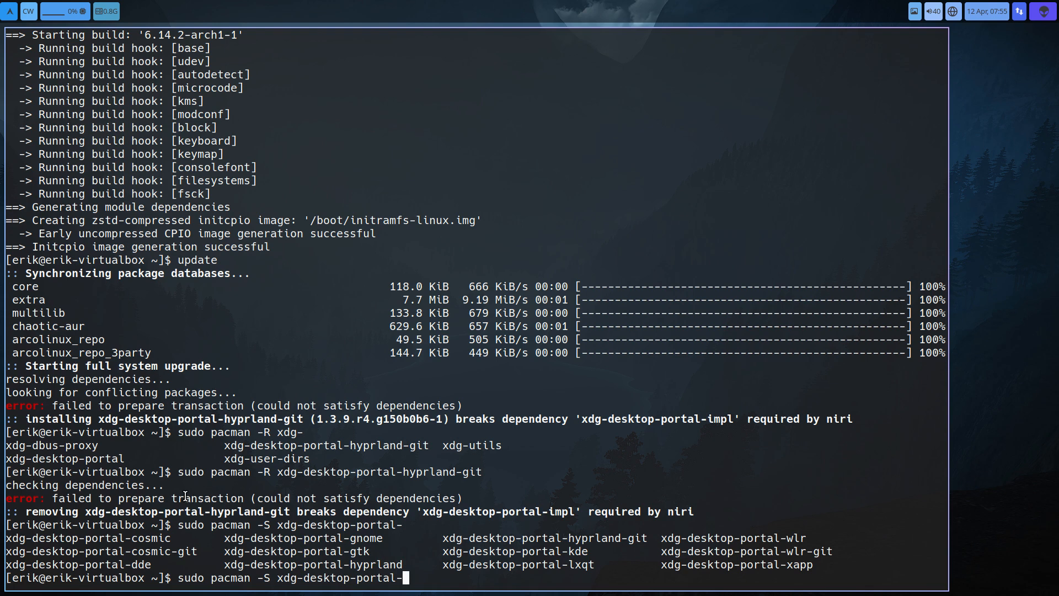
# - Try plain removal of xdg-desktop-portal-hyprland-git, then force it with -Rdd, reaching the confirmation prompt
pyautogui.write('sudo pacman -R xdg-desktop-portal-hyprland-git')
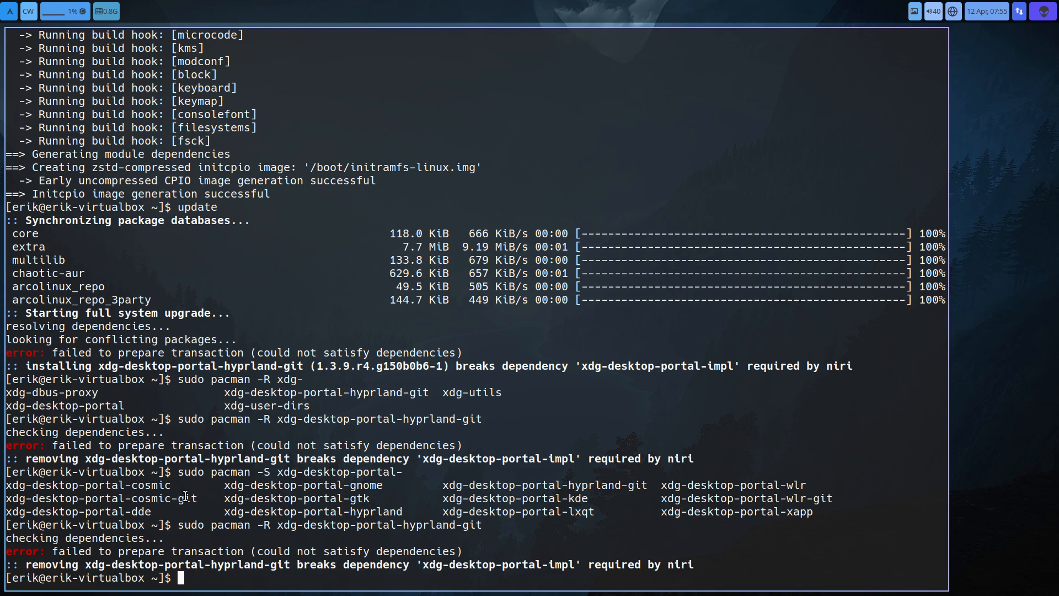
pyautogui.write('sudo pacman -R xdg-desktop-portal-hyprland-git')
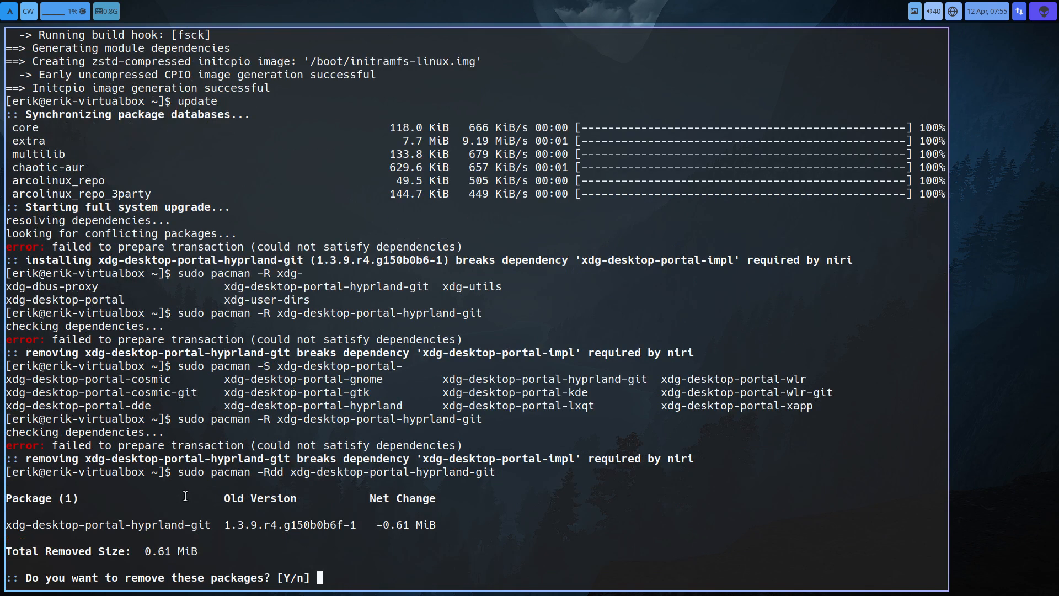
# - Answer y to remove xdg-desktop-portal-hyprland-git, leaving the ArcoLinux Welcome App on screen
pyautogui.write('y')
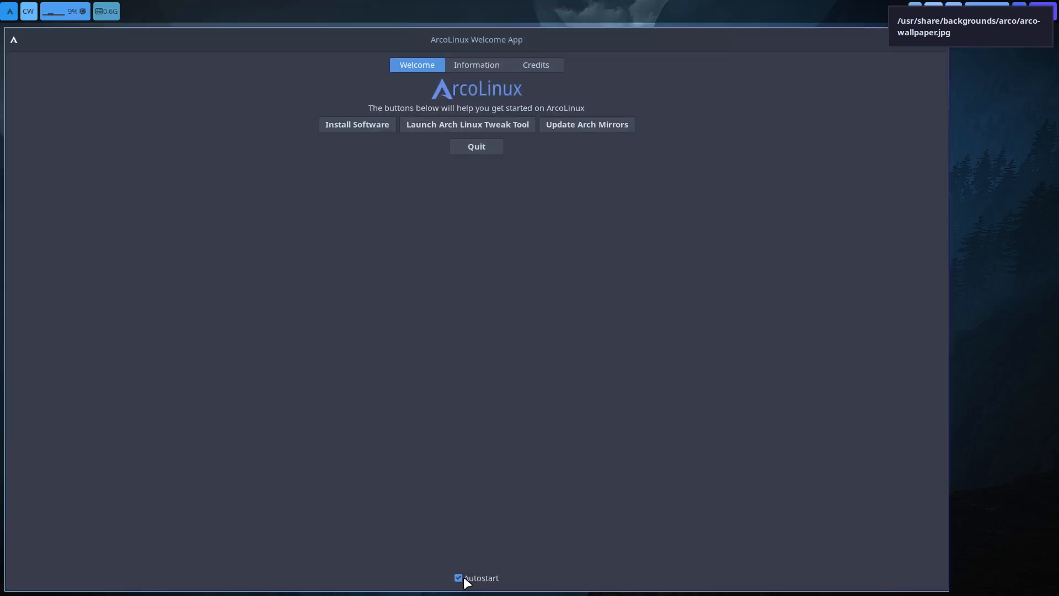
# - Show system info with neofetch and the ff fastfetch alias, then start typing the update command
pyautogui.click(477, 147)
pyautogui.write('n')
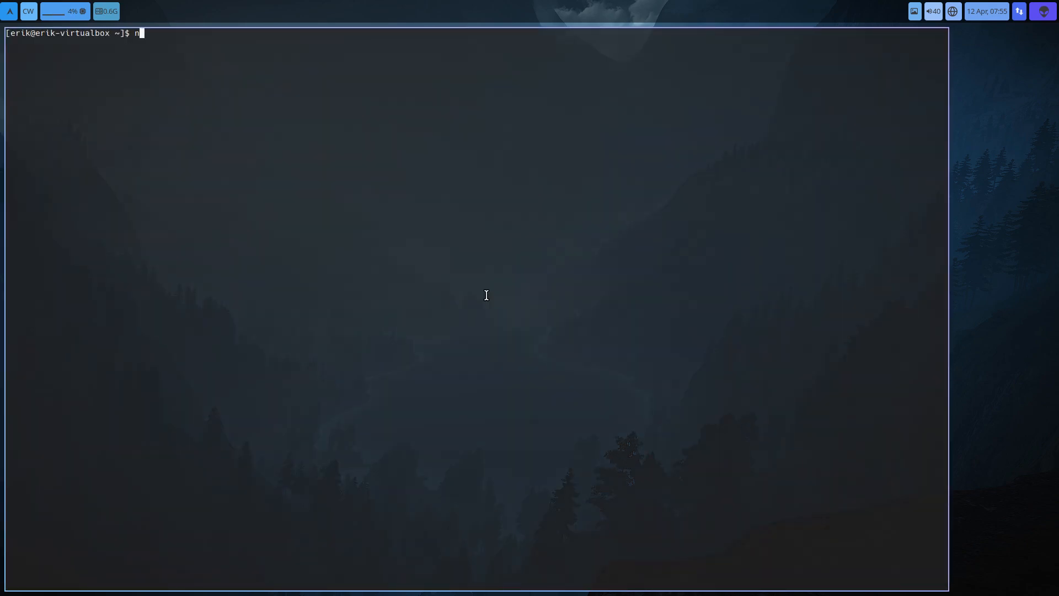
pyautogui.write('eofetch')
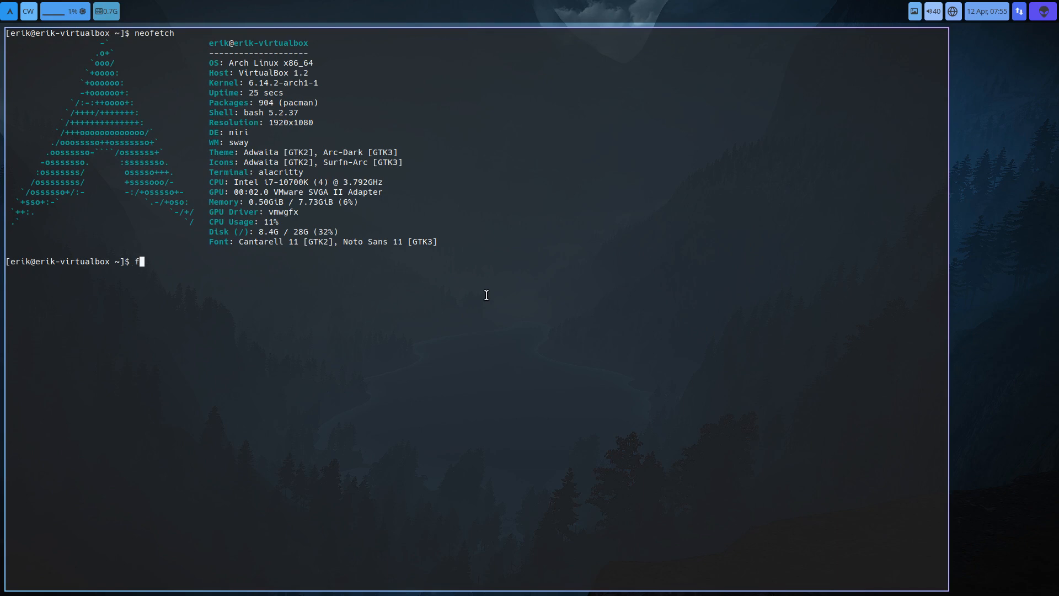
pyautogui.write('f')
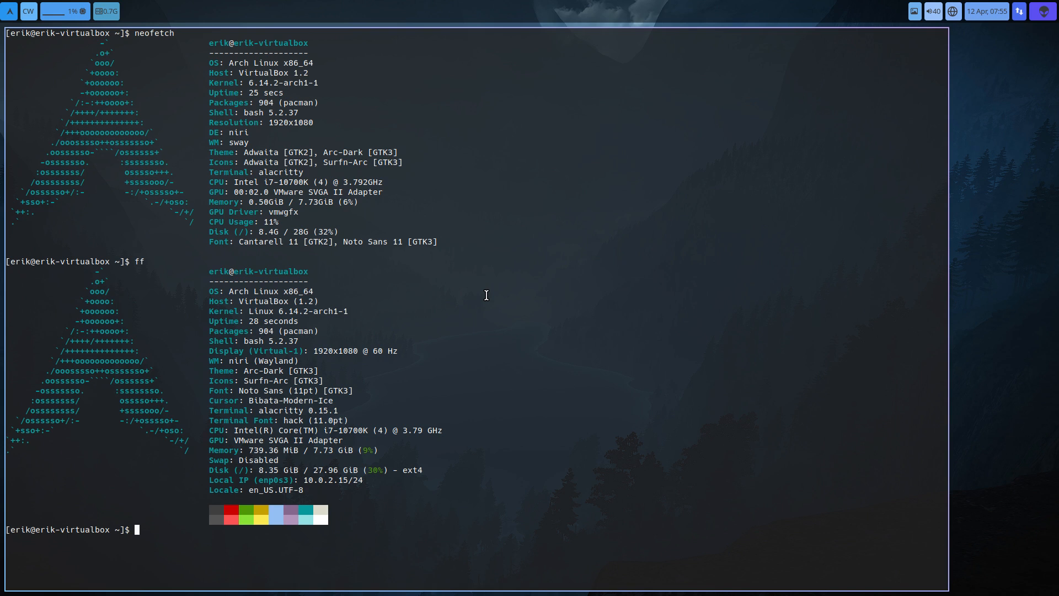
pyautogui.write('upda')
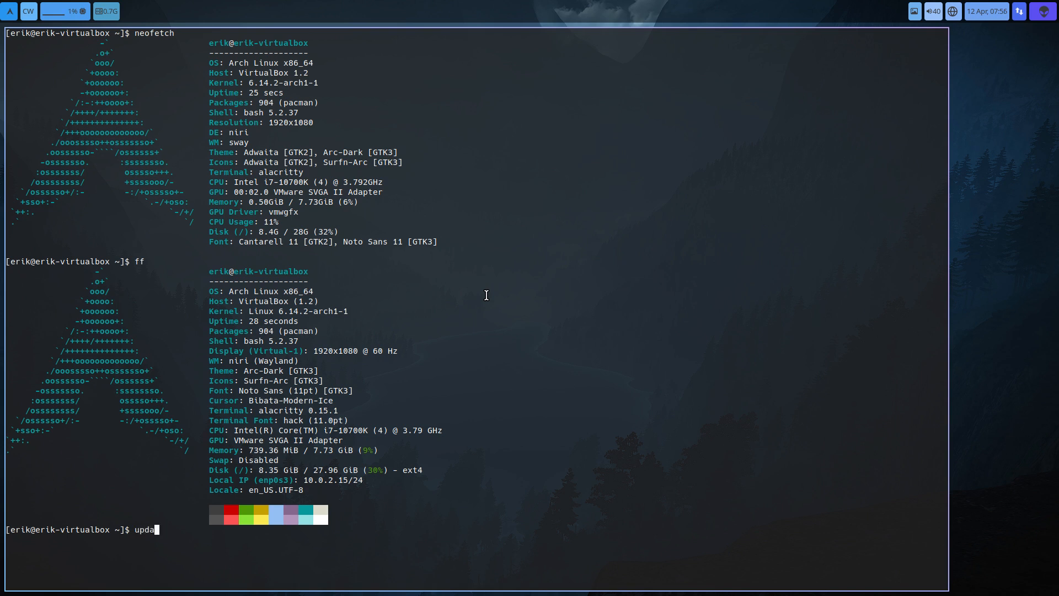
# - Run update, upgrading six chaotic-aur packages and rebuilding both kernel initramfs images
pyautogui.press('Return')
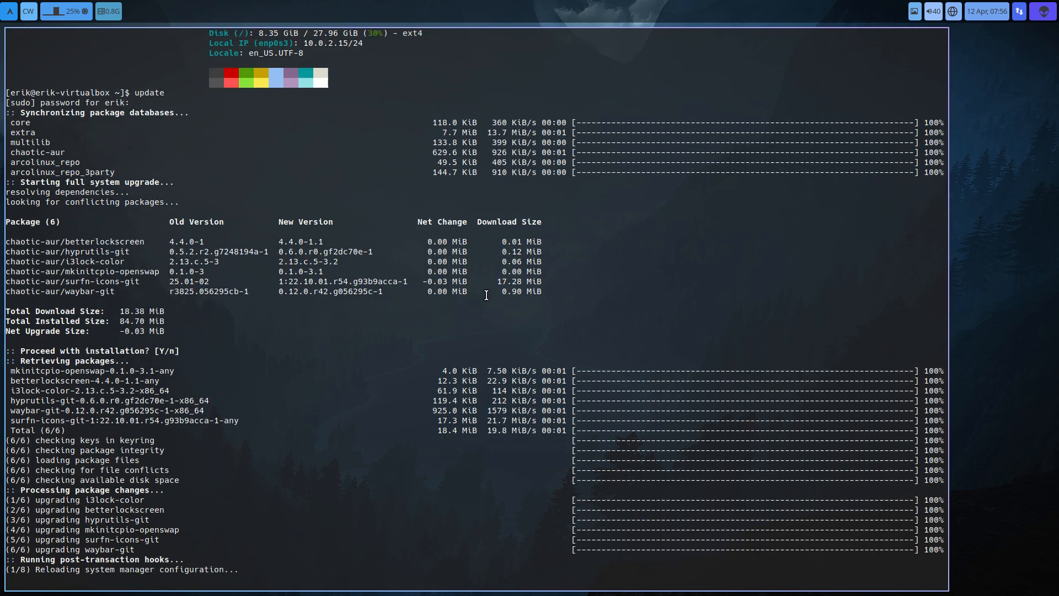
pyautogui.scroll(-3)
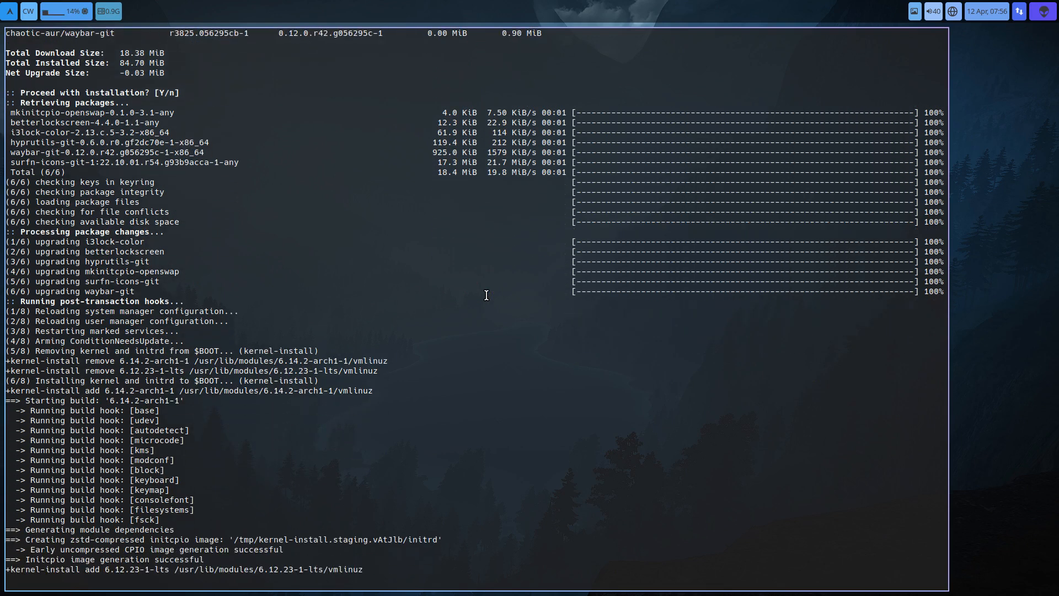
pyautogui.scroll(-3)
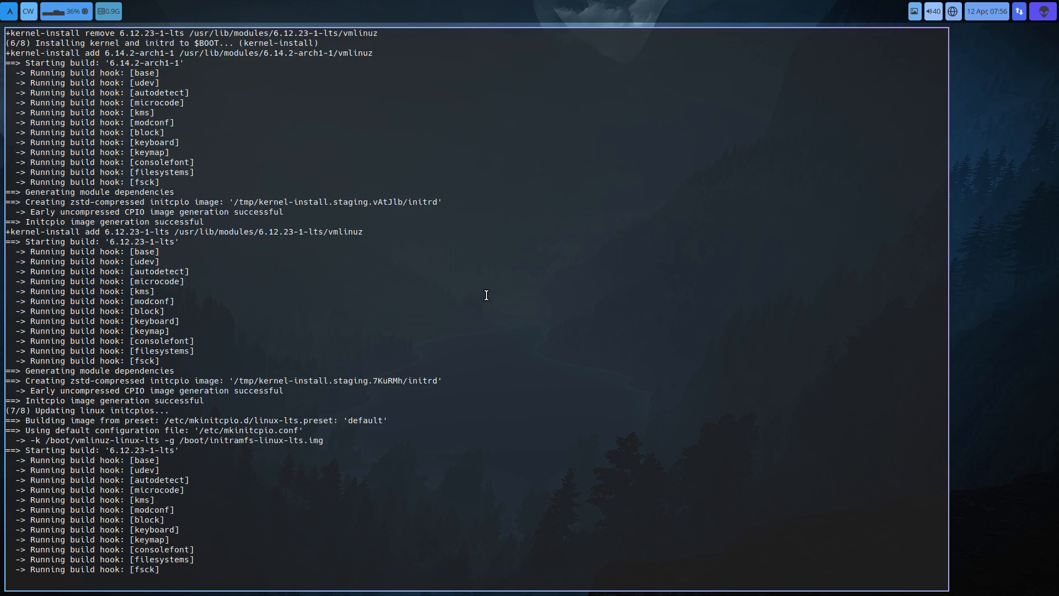
pyautogui.scroll(-3)
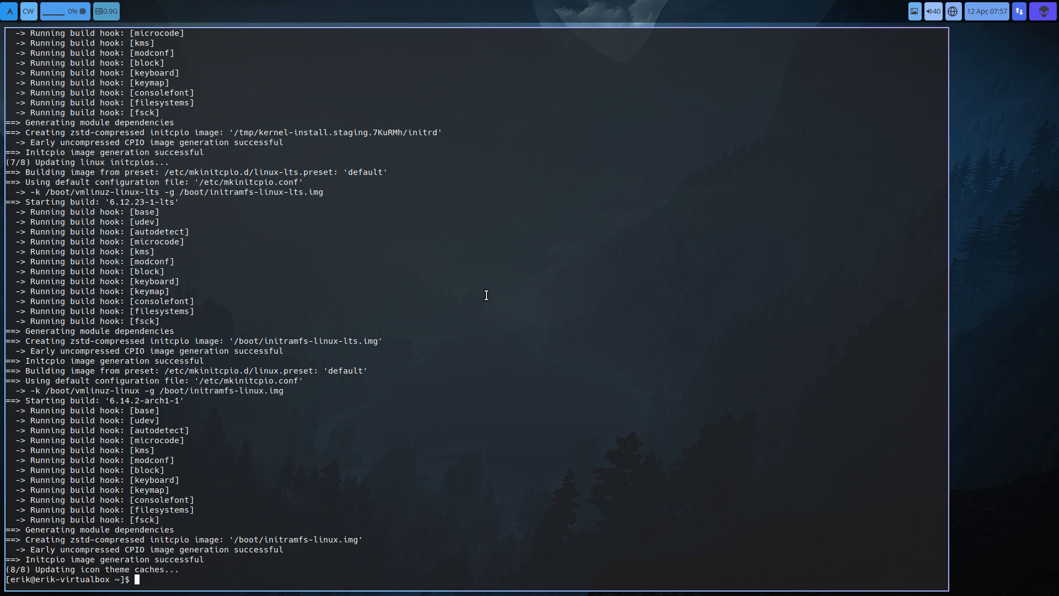
# - Edit pacman.conf via npacman and cut the arcolinux_repo and arcolinux_repo_3party blocks
pyautogui.write('npacman')
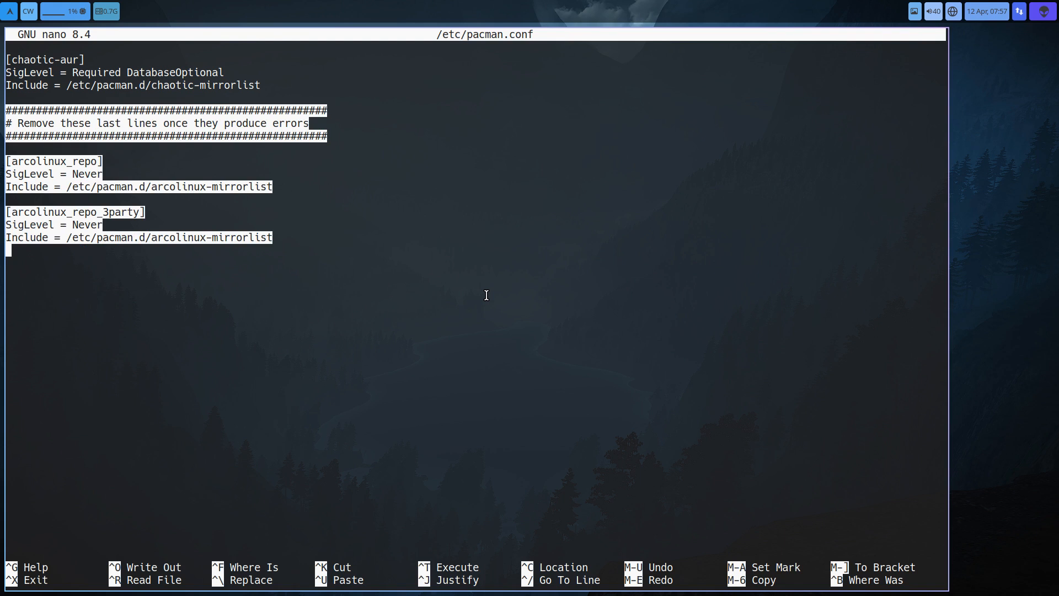
pyautogui.press('ctrl+k')
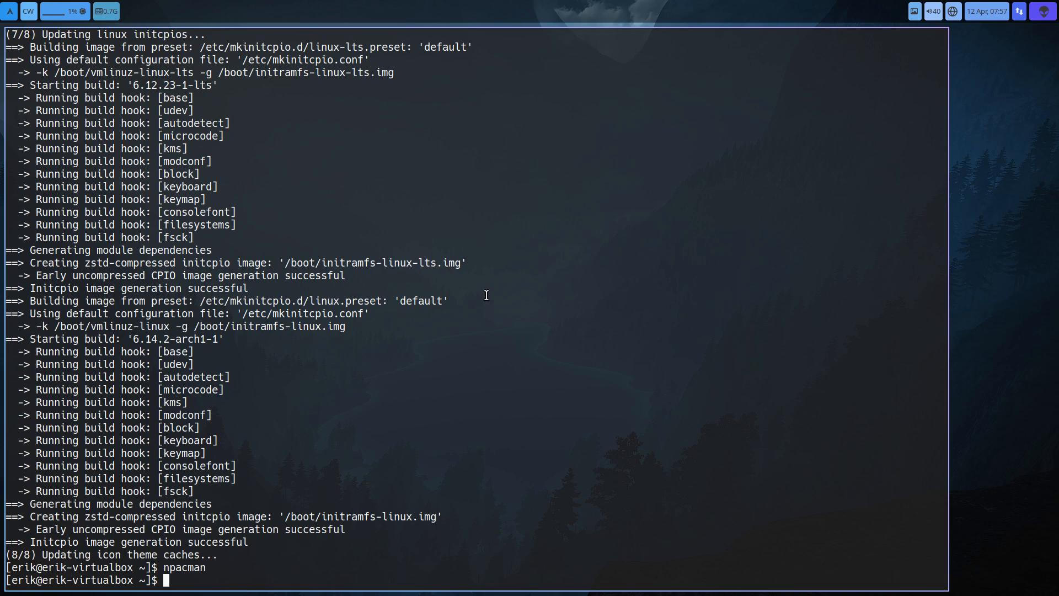
# - Run update twice, syncing only core, extra, multilib and chaotic-aur with nothing to do
pyautogui.write('update')
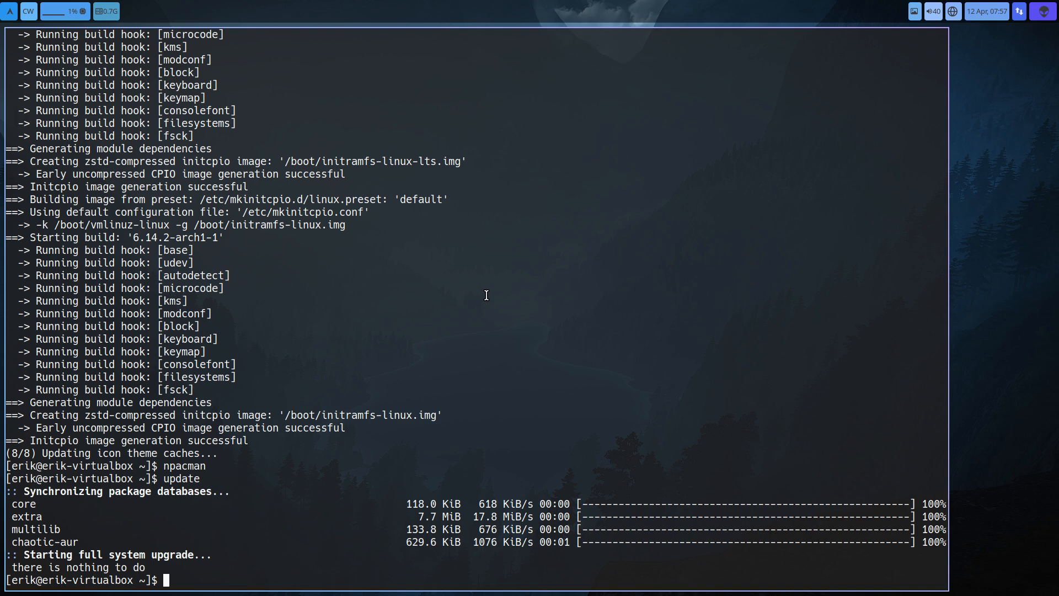
pyautogui.write('update')
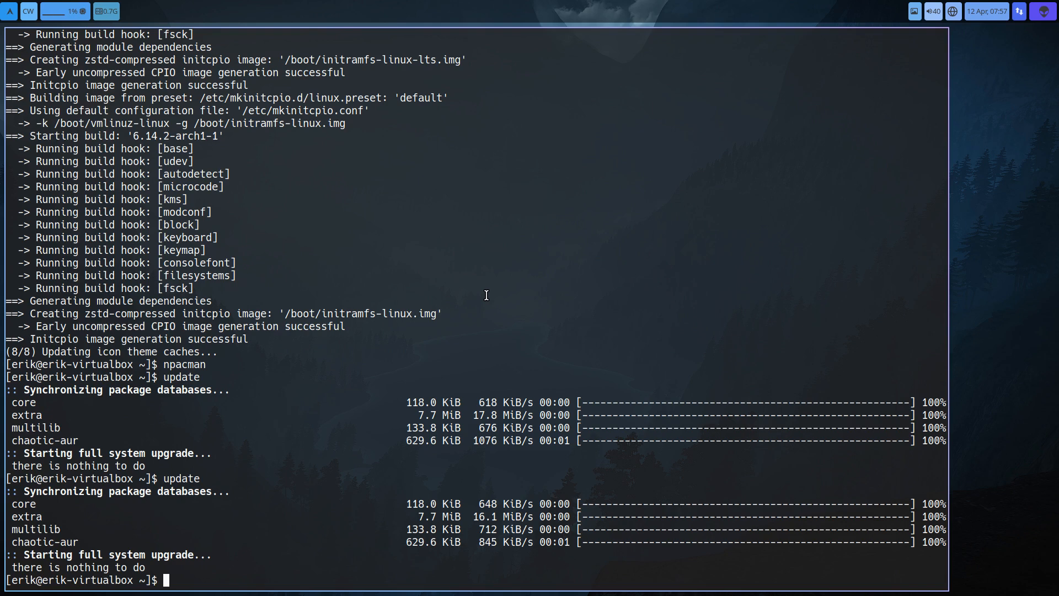
pyautogui.write('sudo pacman')
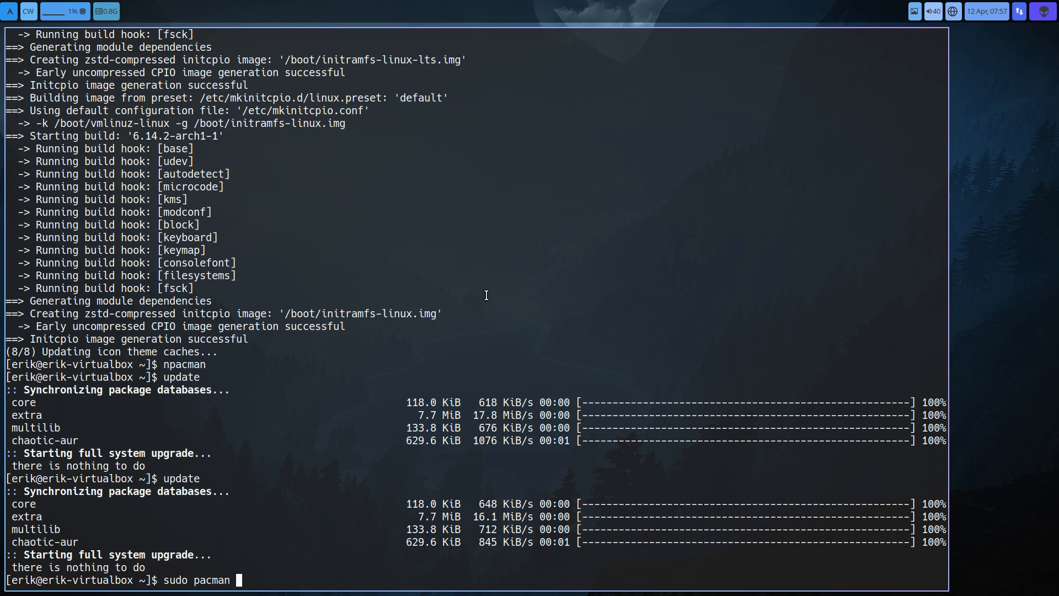
# - List completion candidates for 'sudo pacman -S linux' to show available linux packages
pyautogui.write('-S')
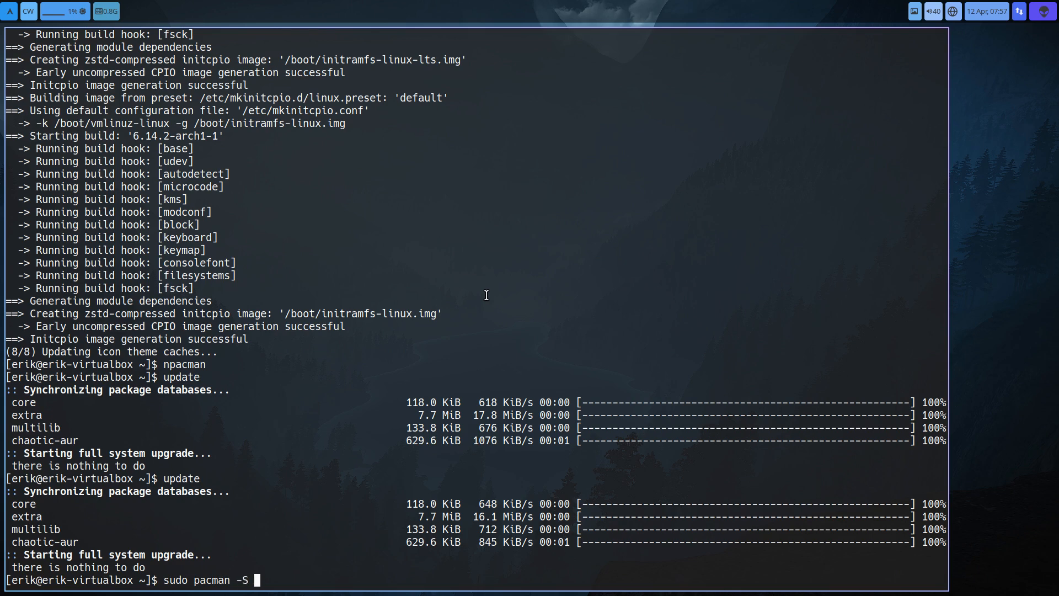
pyautogui.write('linux')
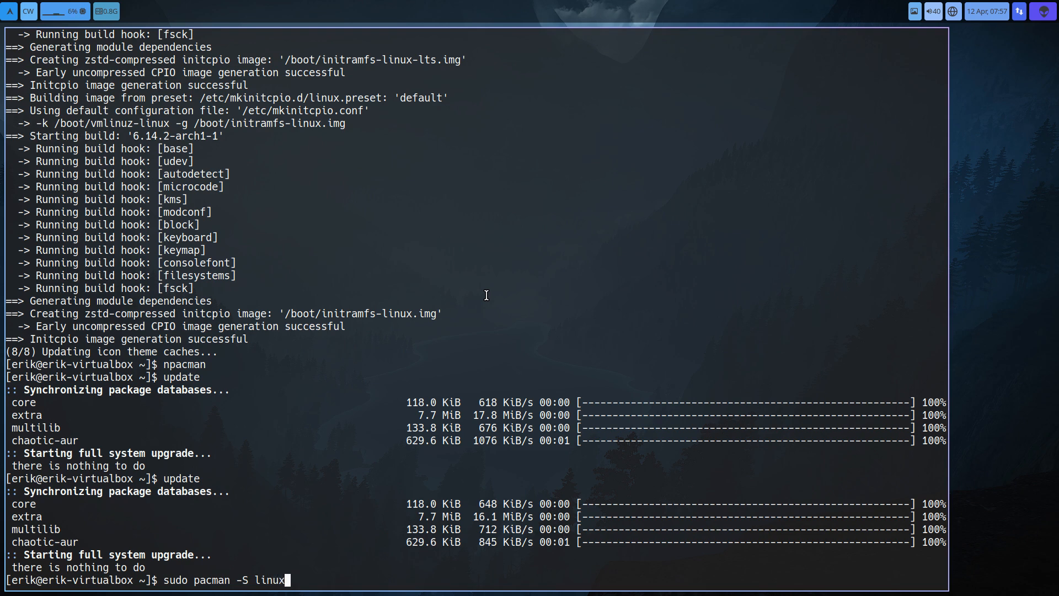
pyautogui.press('Tab')
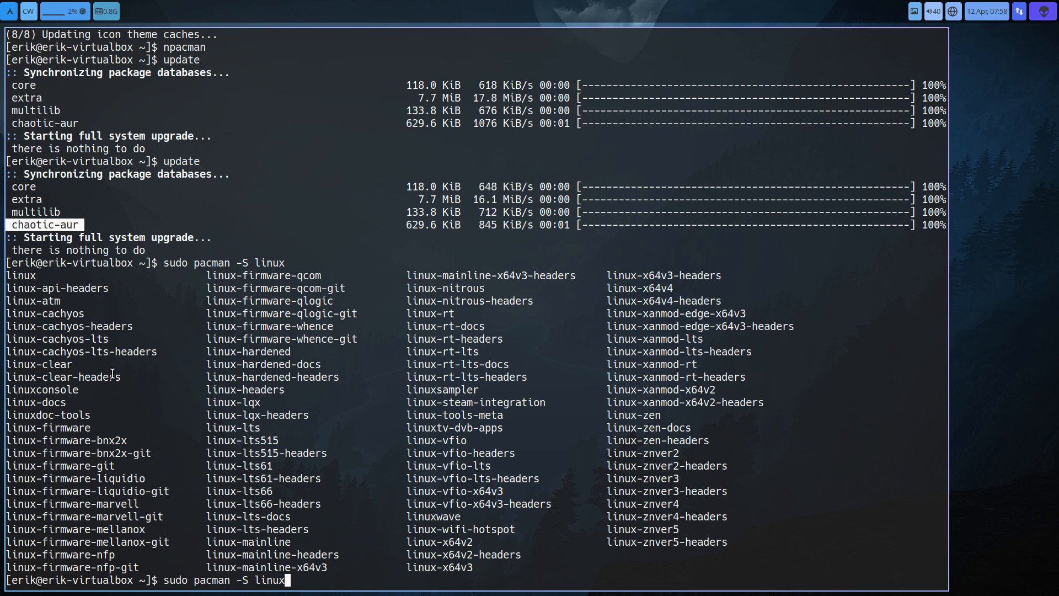
pyautogui.moveTo(298, 543)
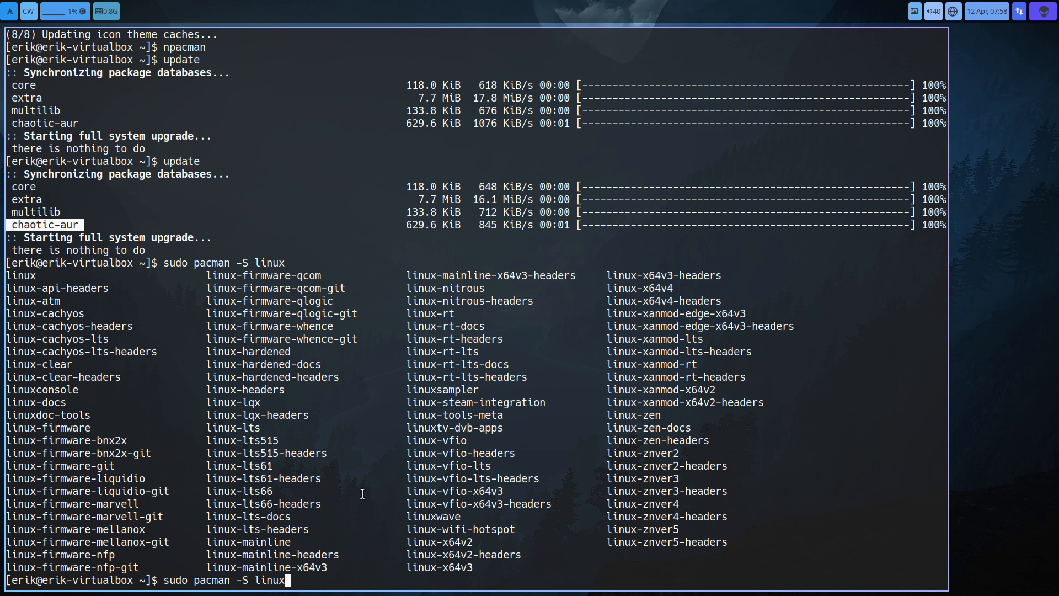
pyautogui.moveTo(481, 351)
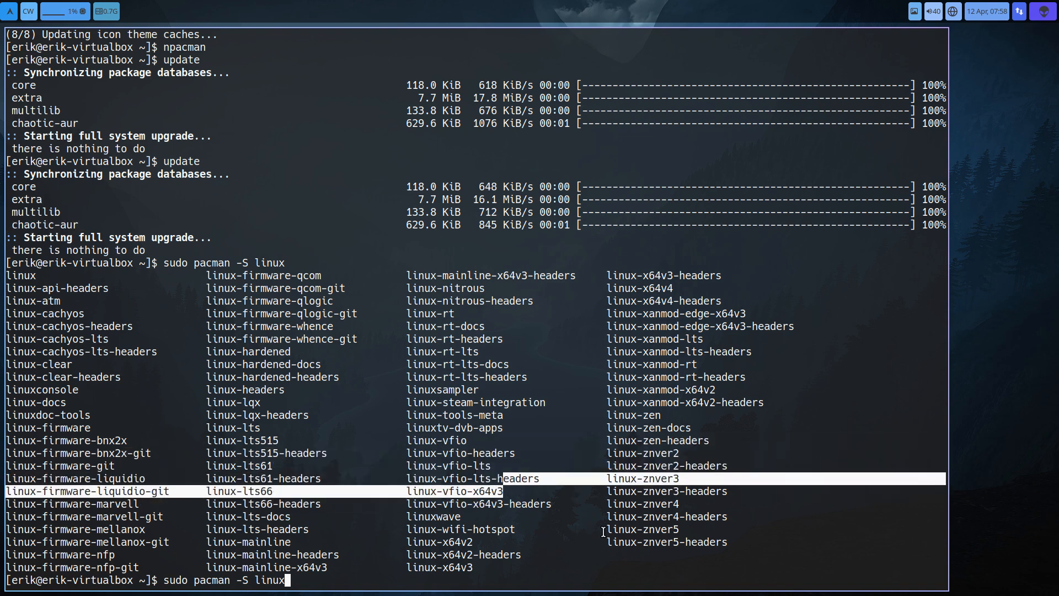
pyautogui.moveTo(446, 580)
pyautogui.write('update')
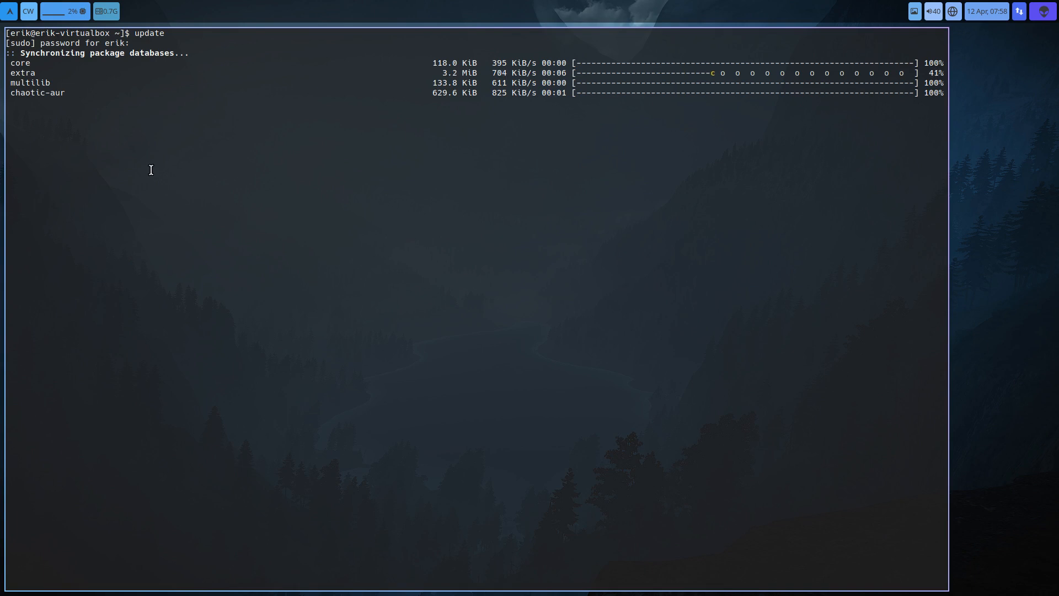
pyautogui.moveTo(89, 232)
pyautogui.write('npacm')
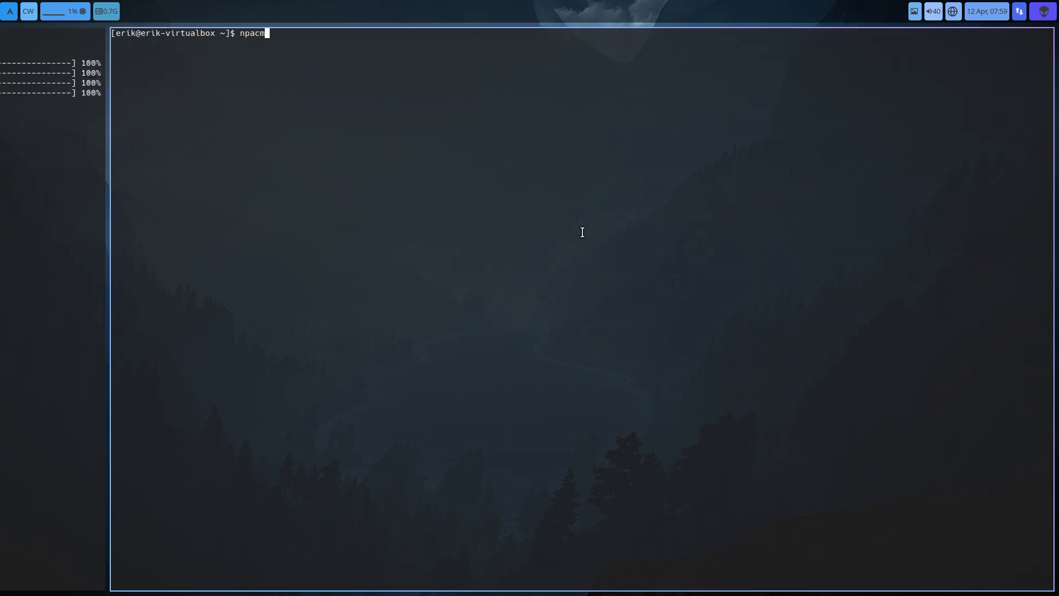
# - View the end of pacman.conf in nano, where chaotic-aur is the last repository
pyautogui.press('Enter')
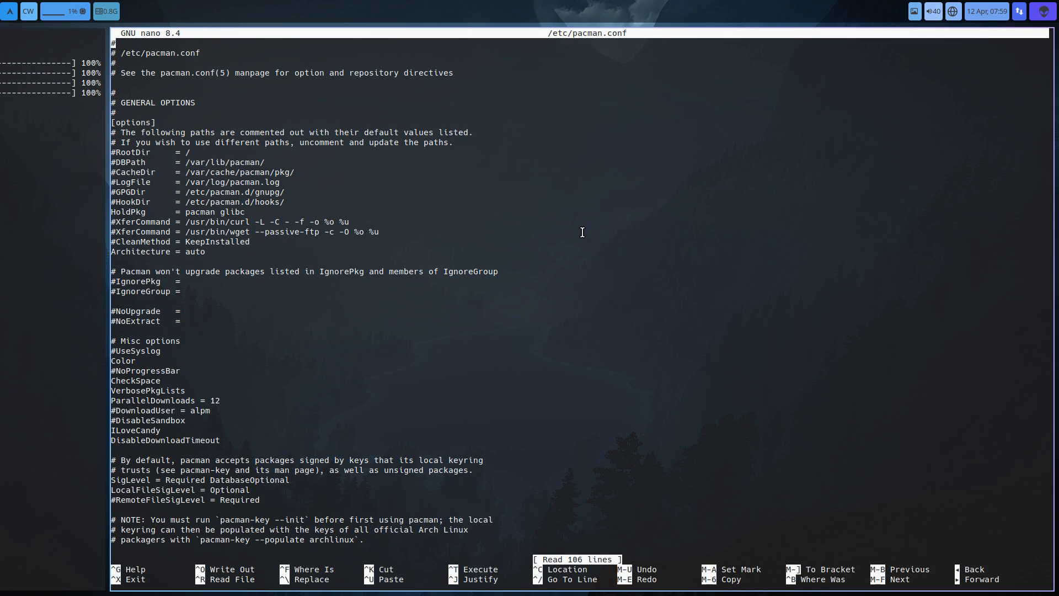
pyautogui.scroll(-3)
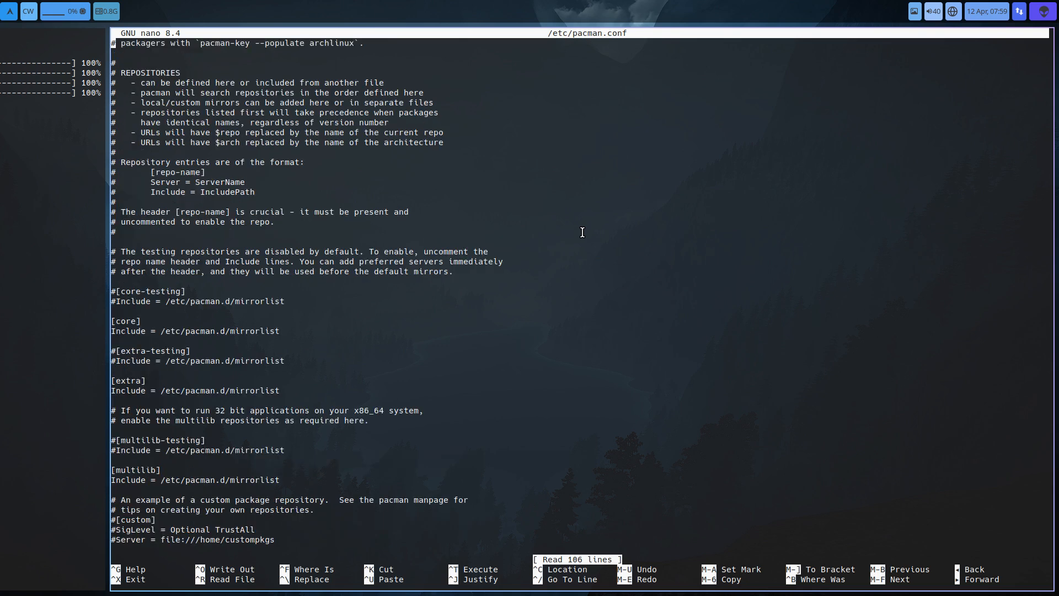
pyautogui.scroll(-3)
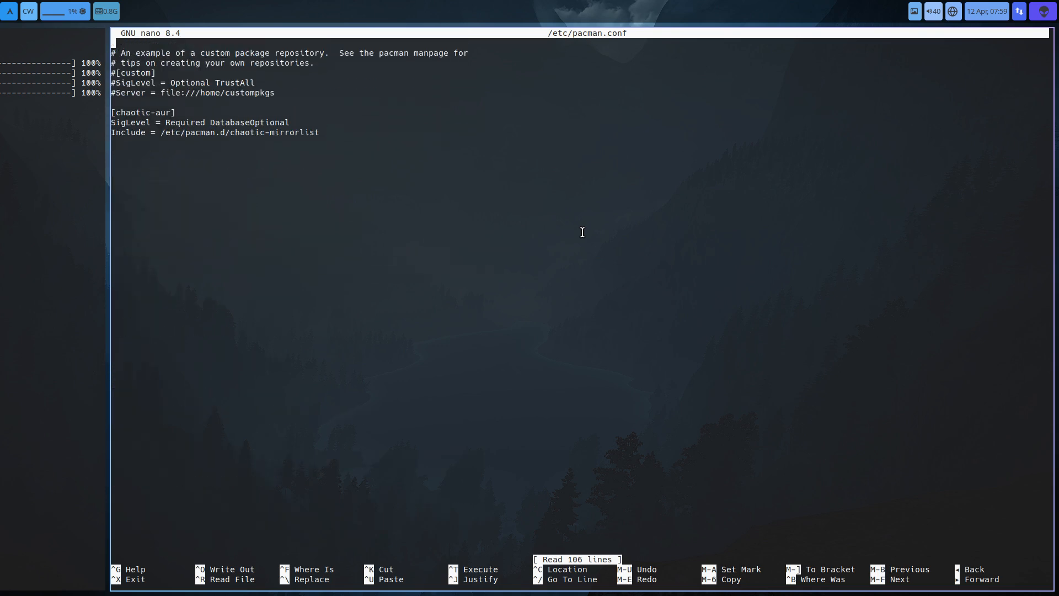